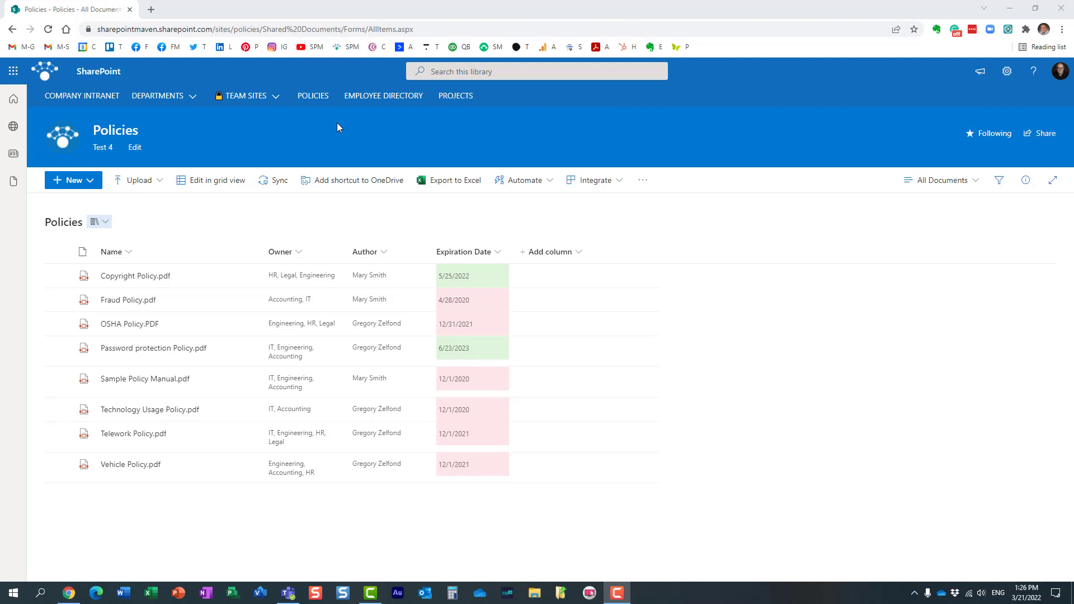
pyautogui.moveTo(489, 150)
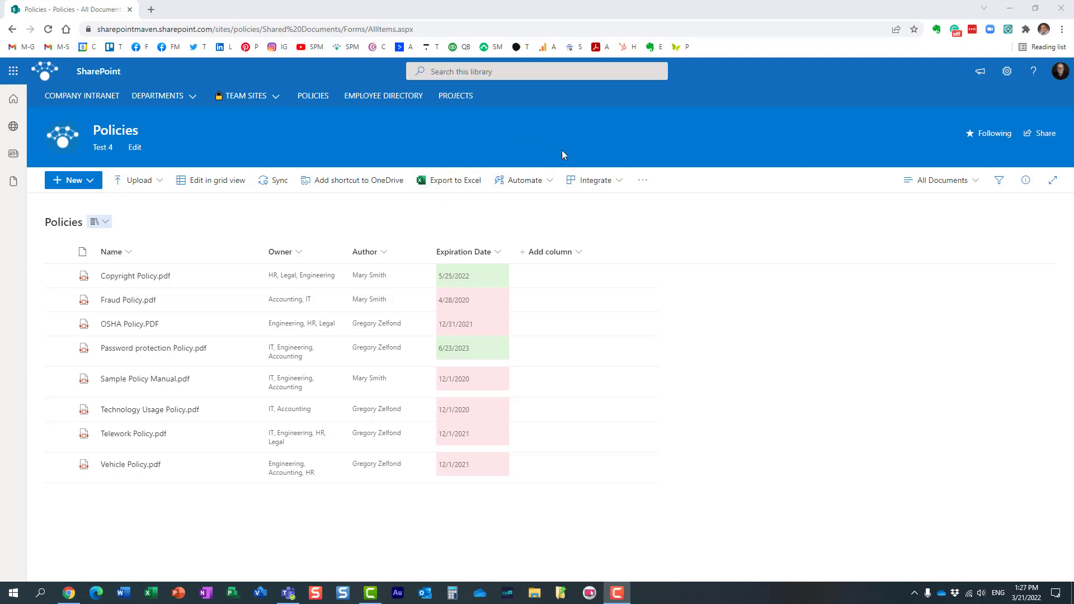
# Step: Explore the Policies library's 'Alert me' settings for new items, then close them without saving
pyautogui.click(522, 180)
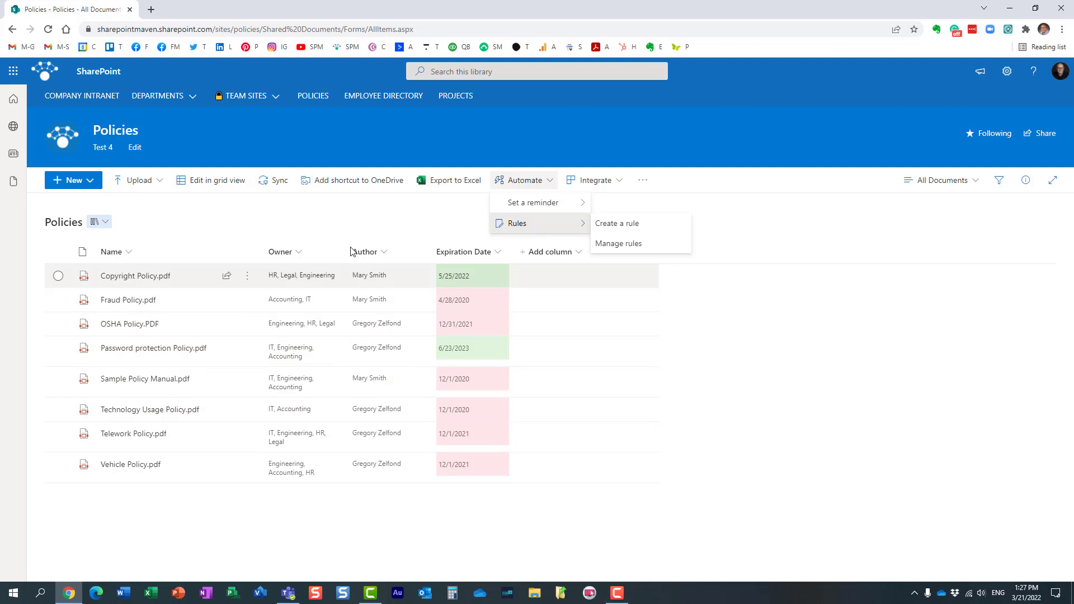
pyautogui.moveTo(240, 416)
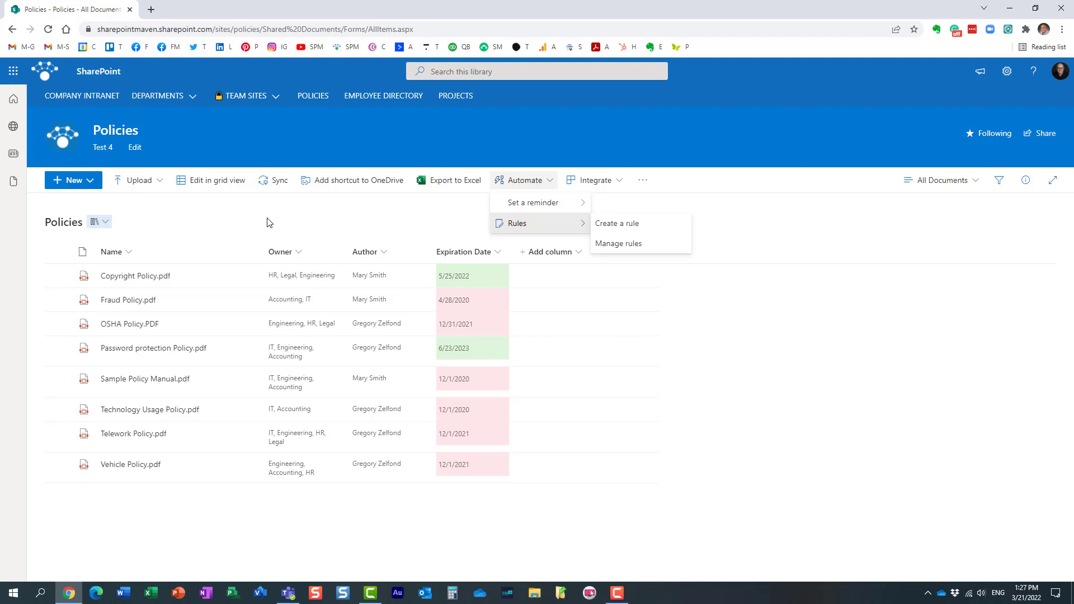
pyautogui.moveTo(554, 231)
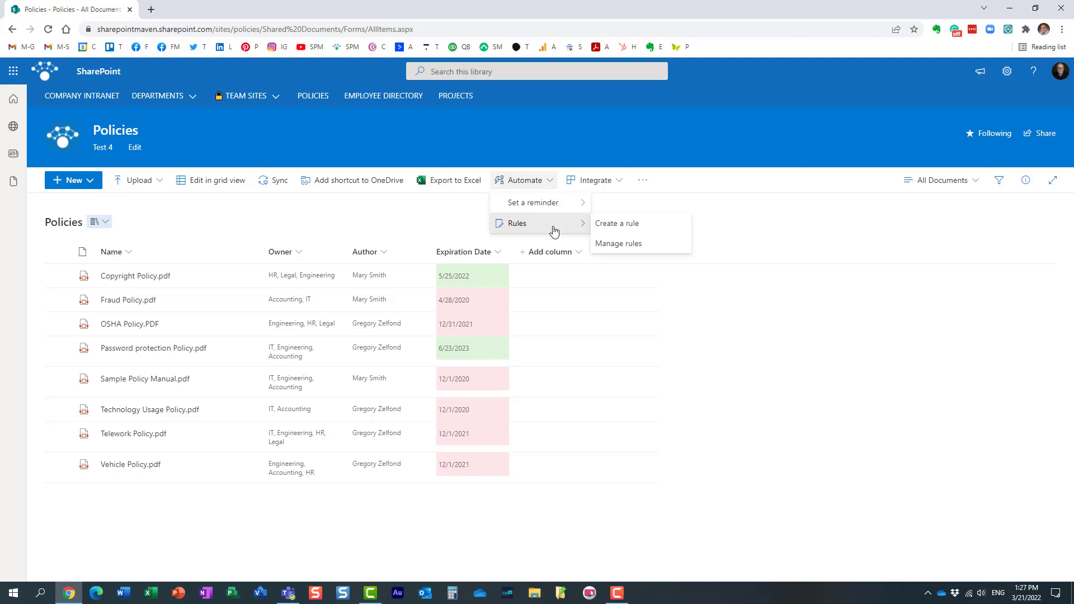
pyautogui.moveTo(314, 220)
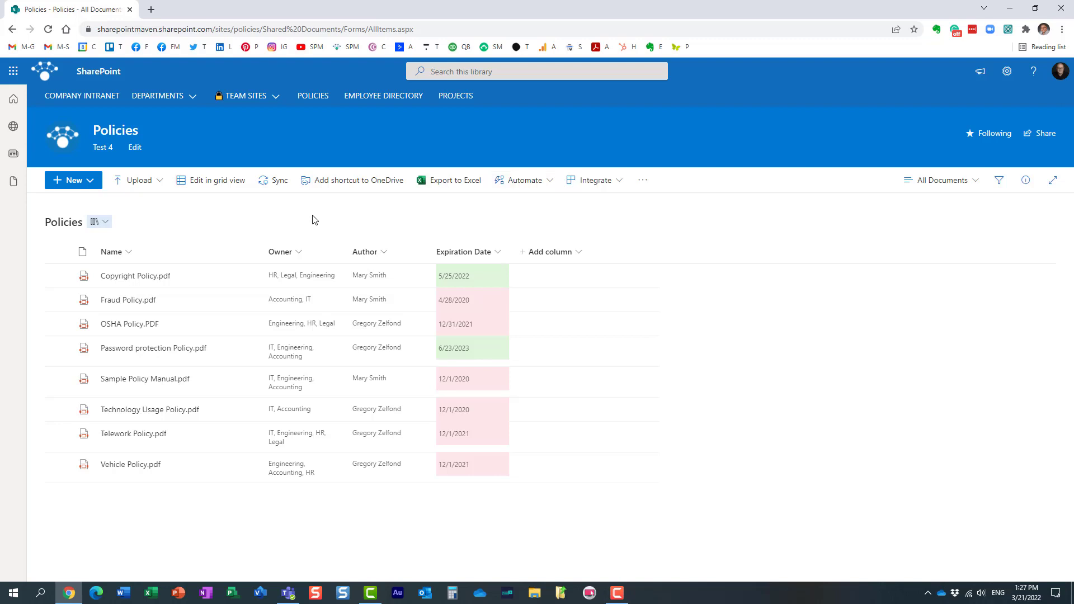
pyautogui.moveTo(596, 220)
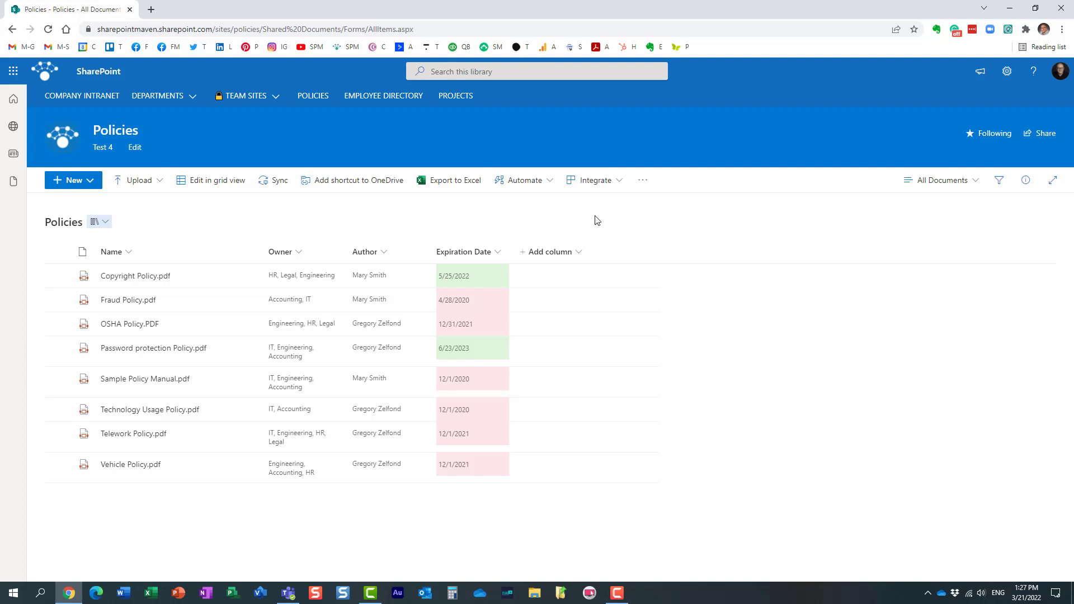
pyautogui.click(642, 180)
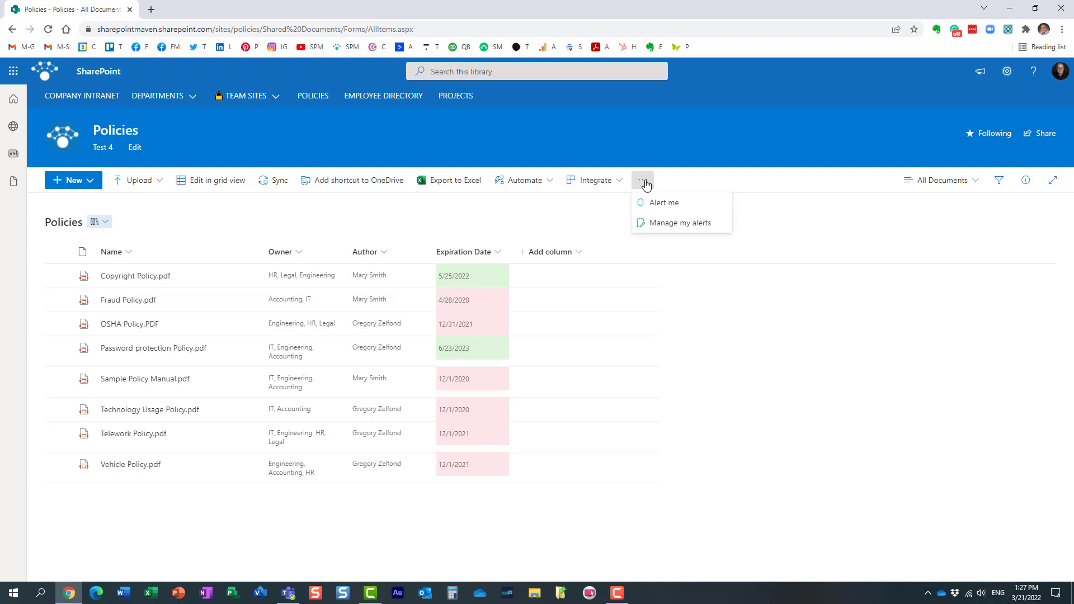
pyautogui.moveTo(193, 134)
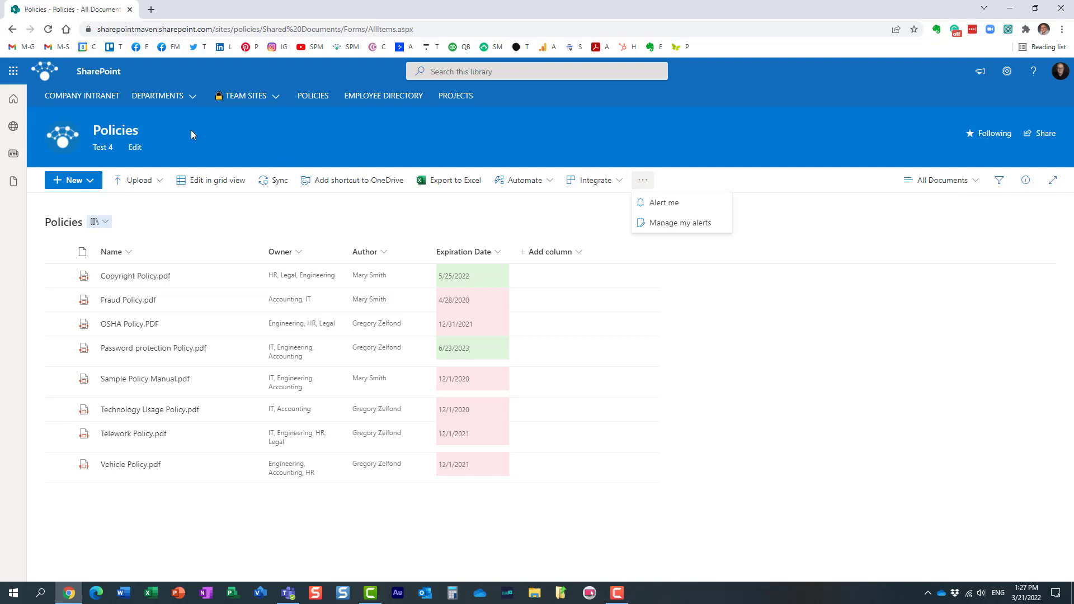
pyautogui.moveTo(572, 448)
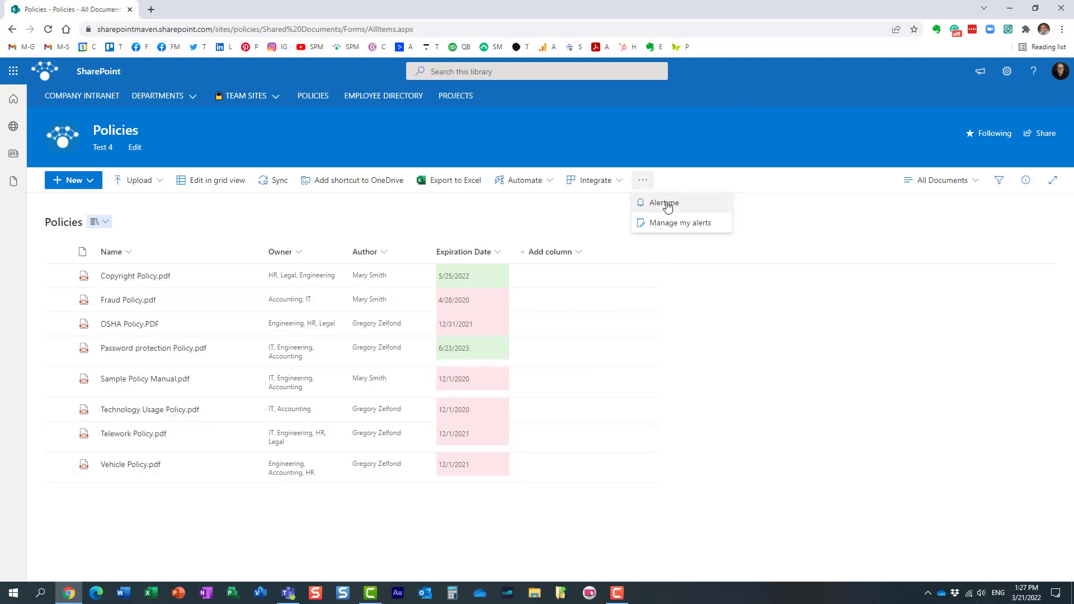
pyautogui.click(660, 202)
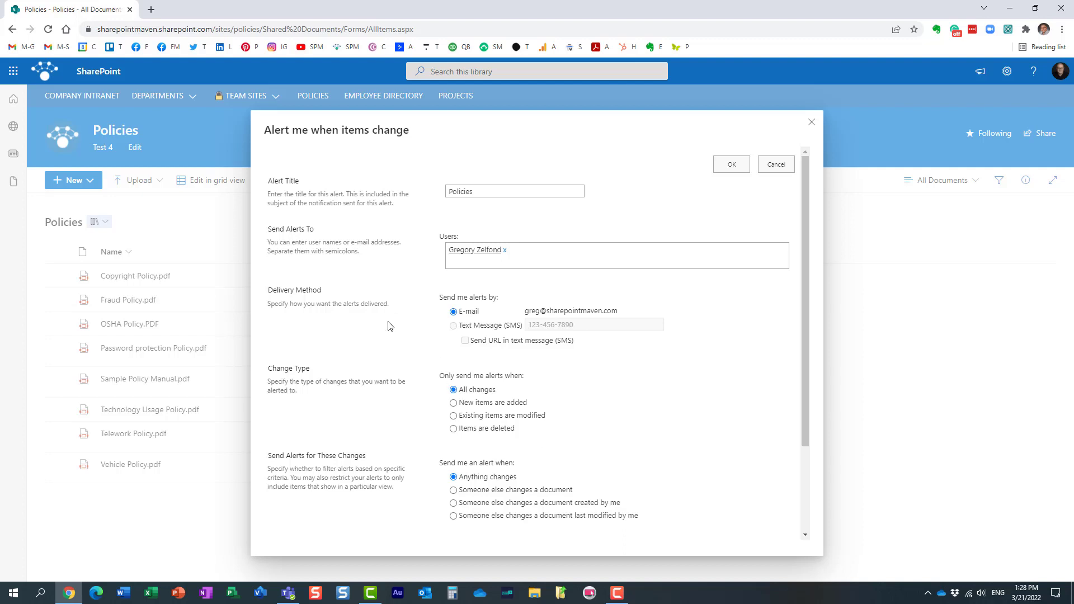
pyautogui.moveTo(390, 329)
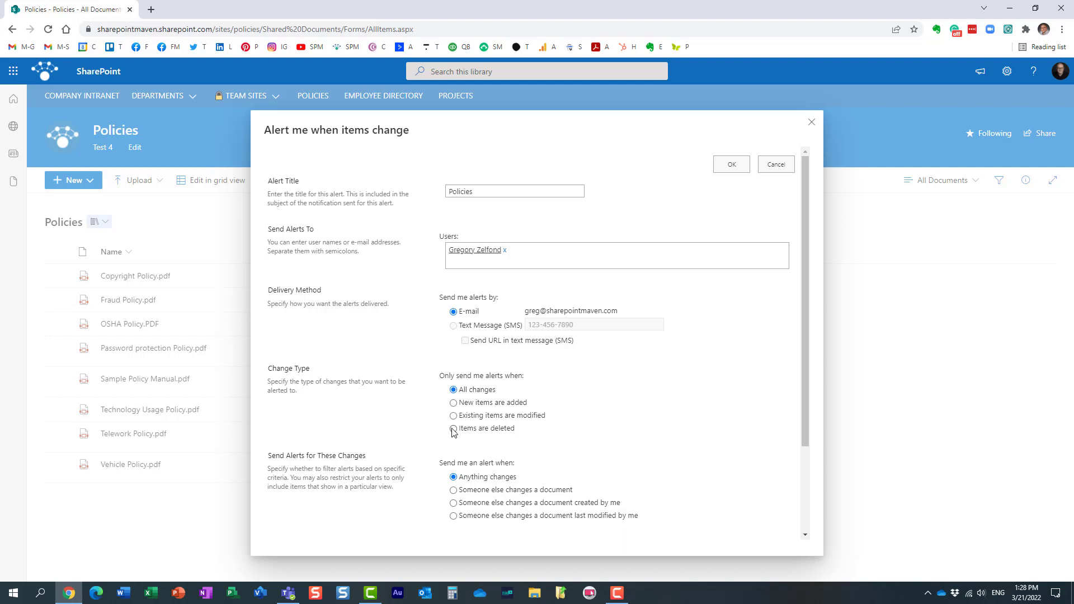
pyautogui.click(453, 401)
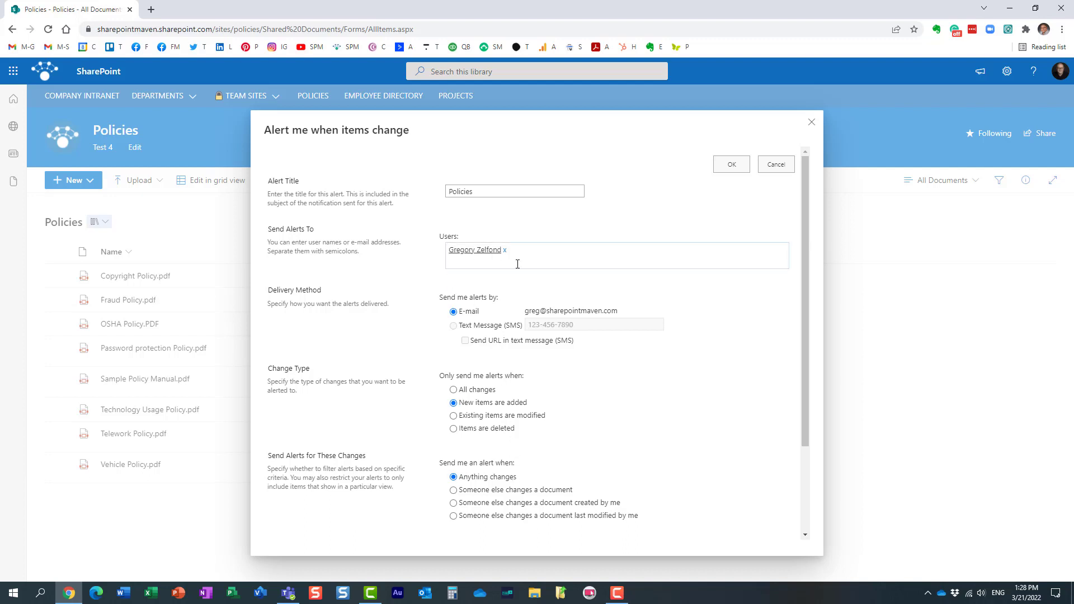
pyautogui.click(616, 260)
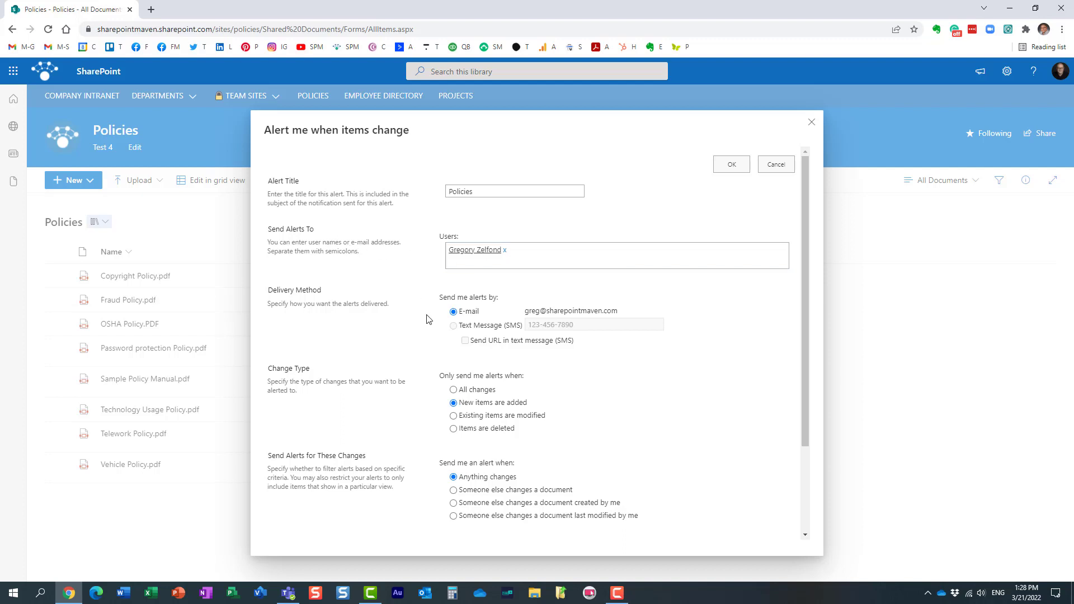
pyautogui.scroll(-3)
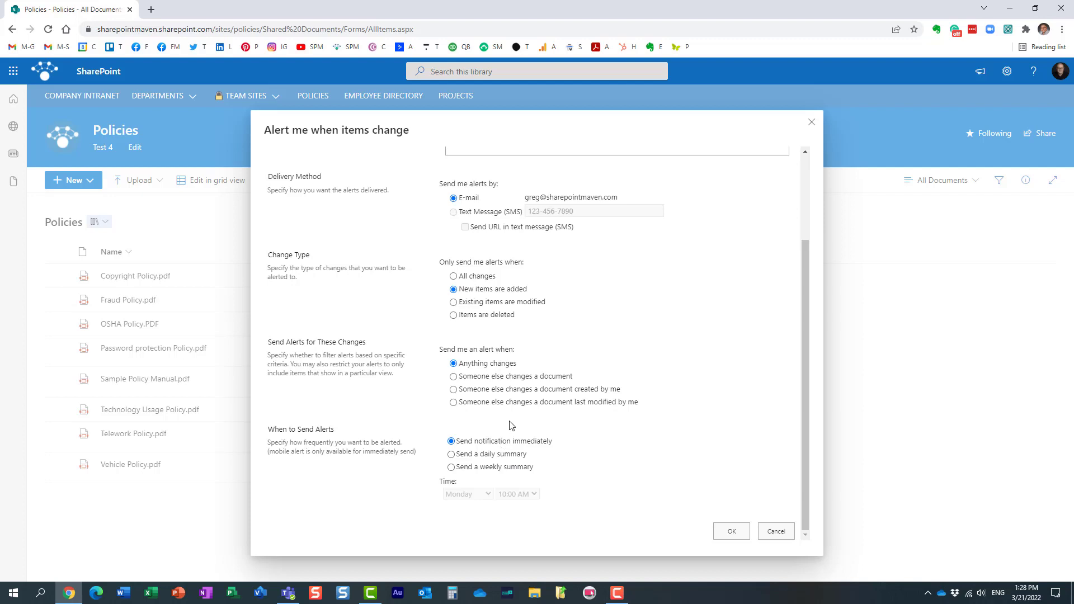
pyautogui.moveTo(716, 475)
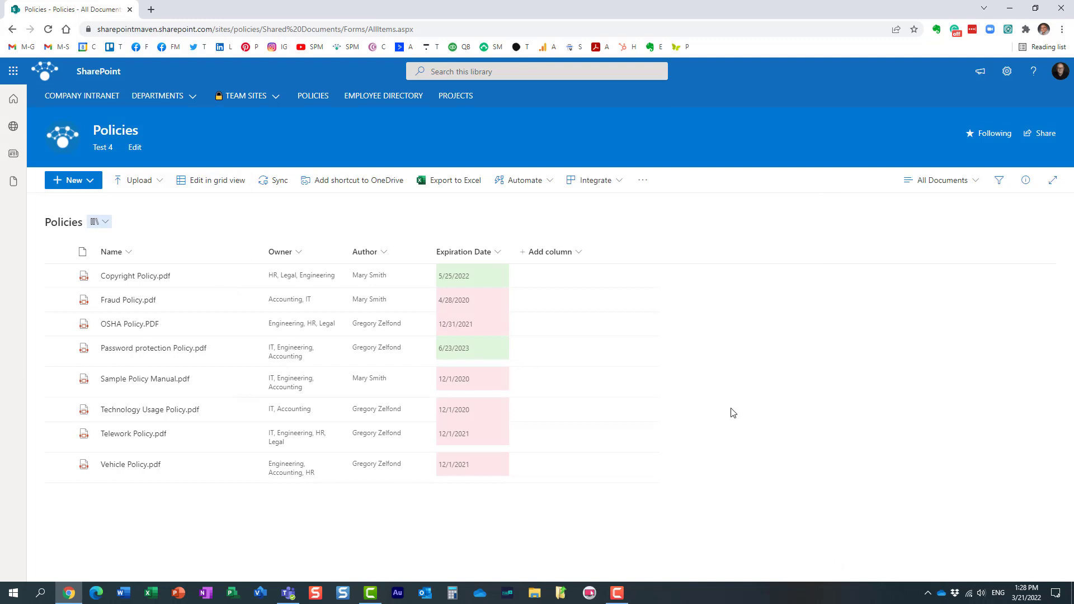
pyautogui.click(642, 180)
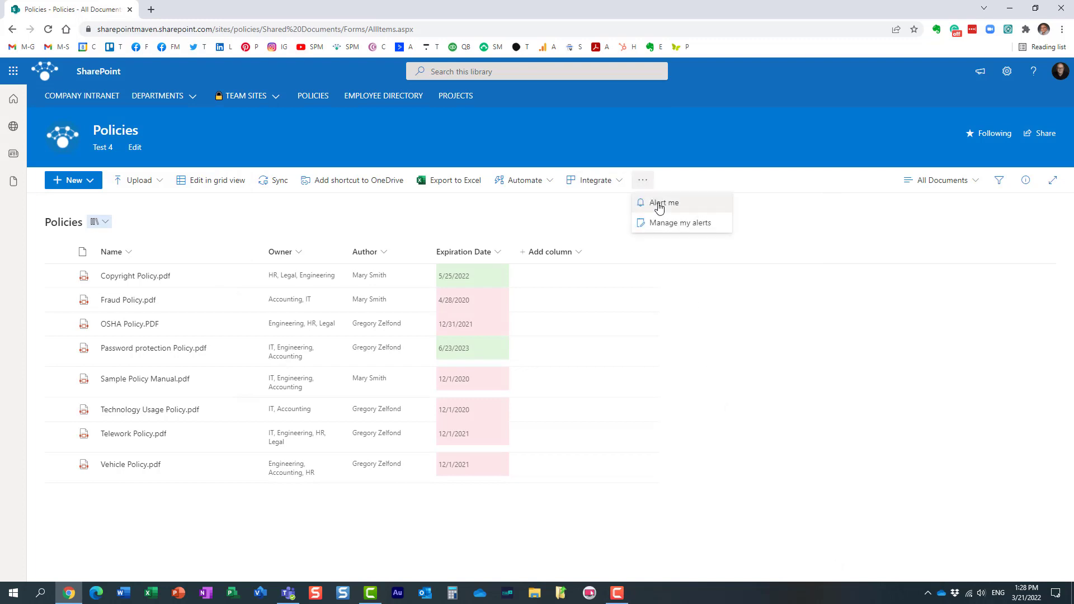
pyautogui.click(663, 202)
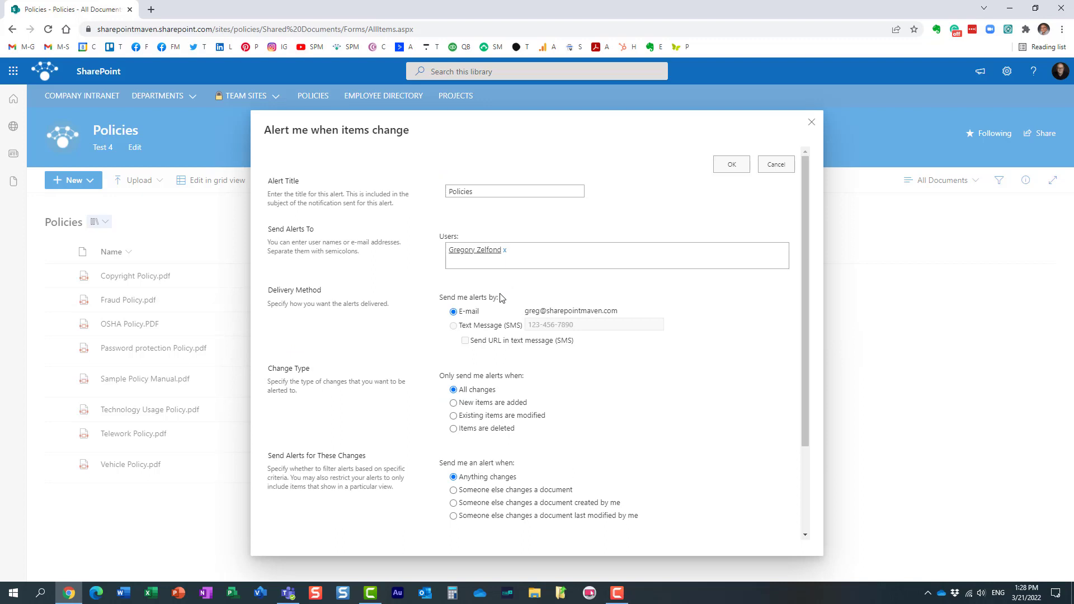
pyautogui.click(774, 163)
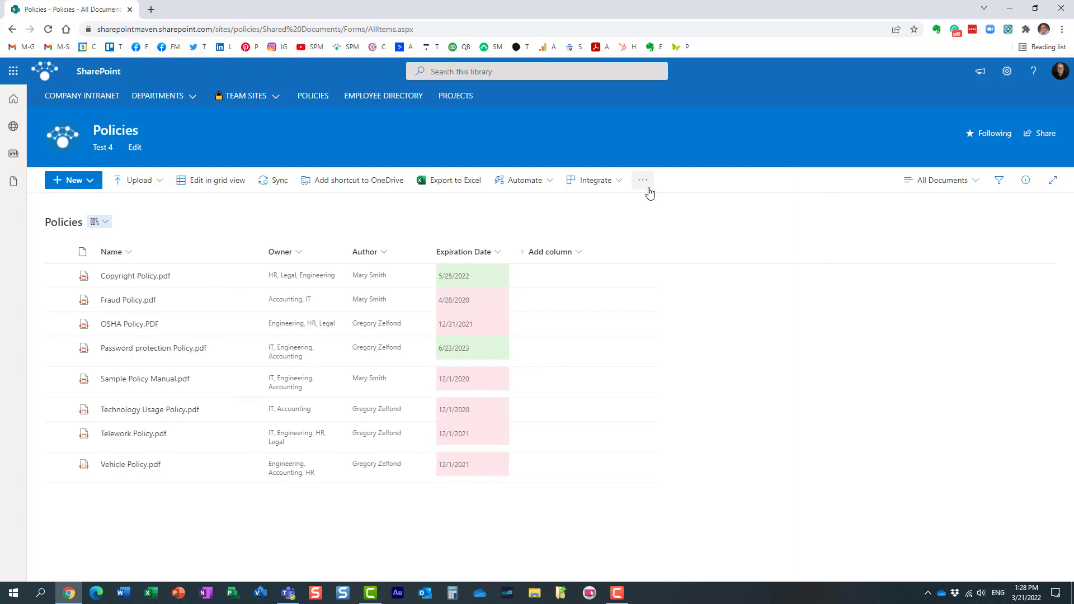
pyautogui.moveTo(523, 180)
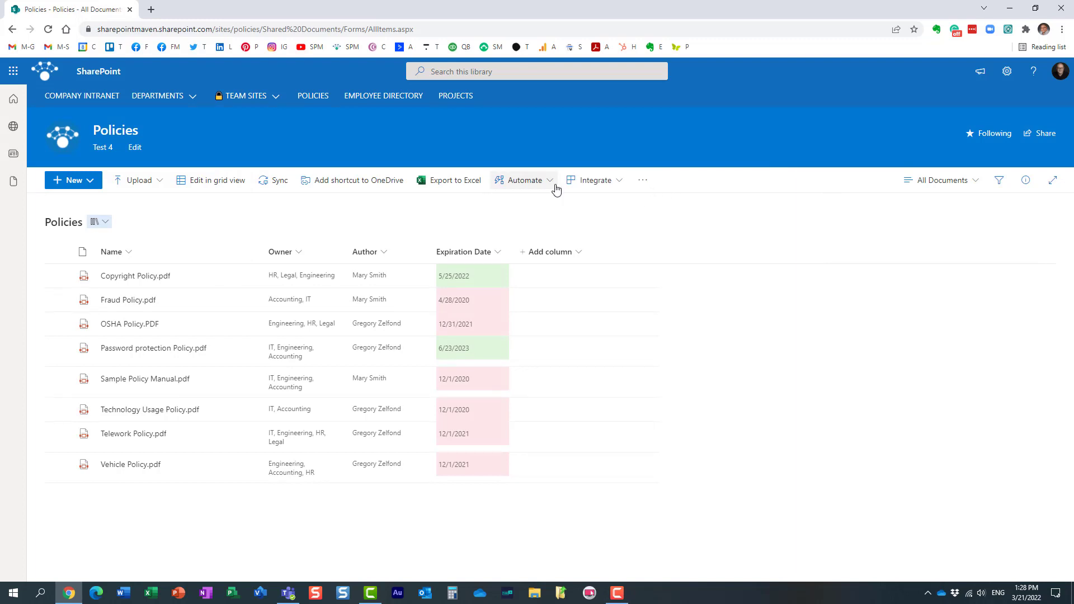
# Step: Browse Automate > Rules > Create a rule on the Projects list, then return to the Policies library
pyautogui.click(522, 180)
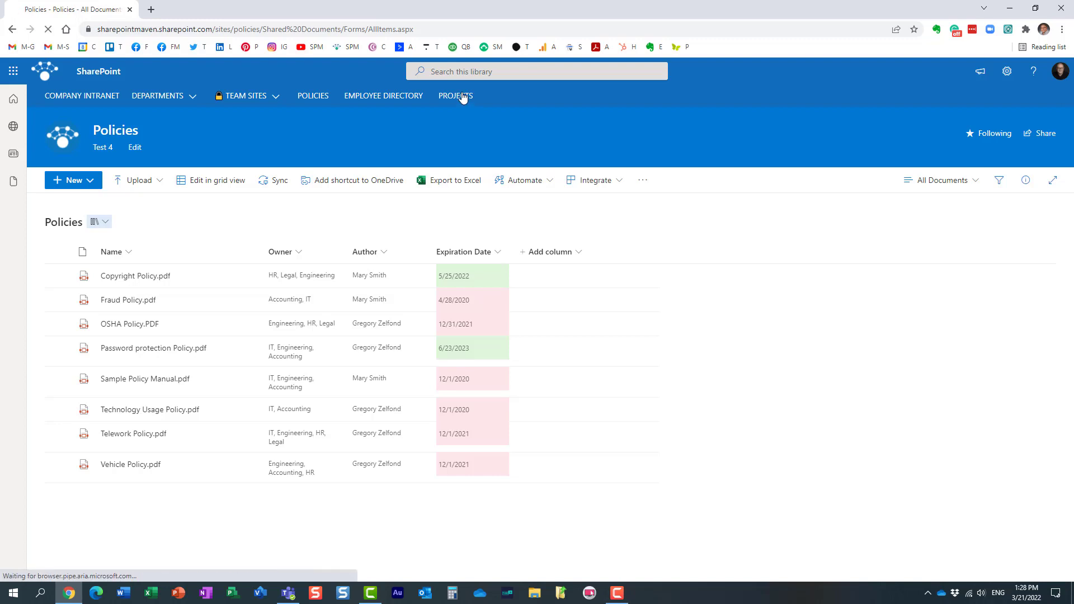
pyautogui.click(456, 96)
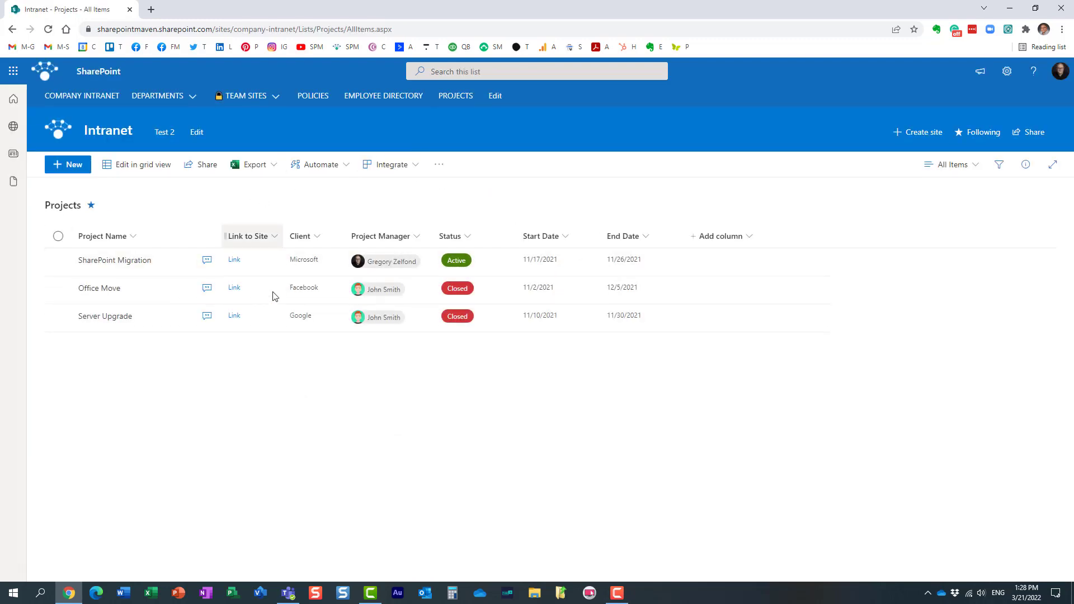
pyautogui.click(319, 163)
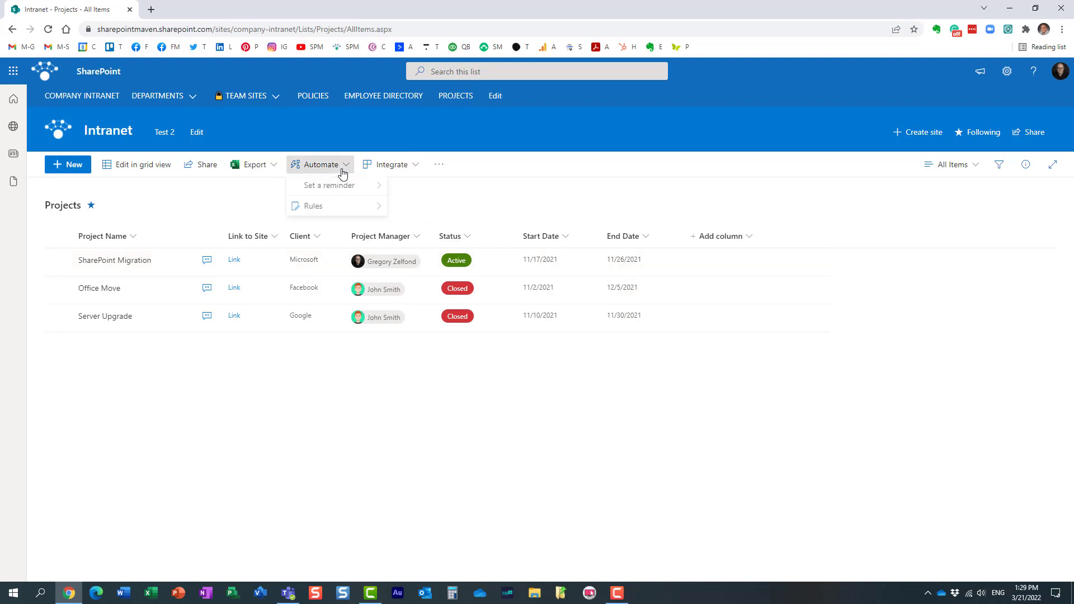
pyautogui.moveTo(313, 207)
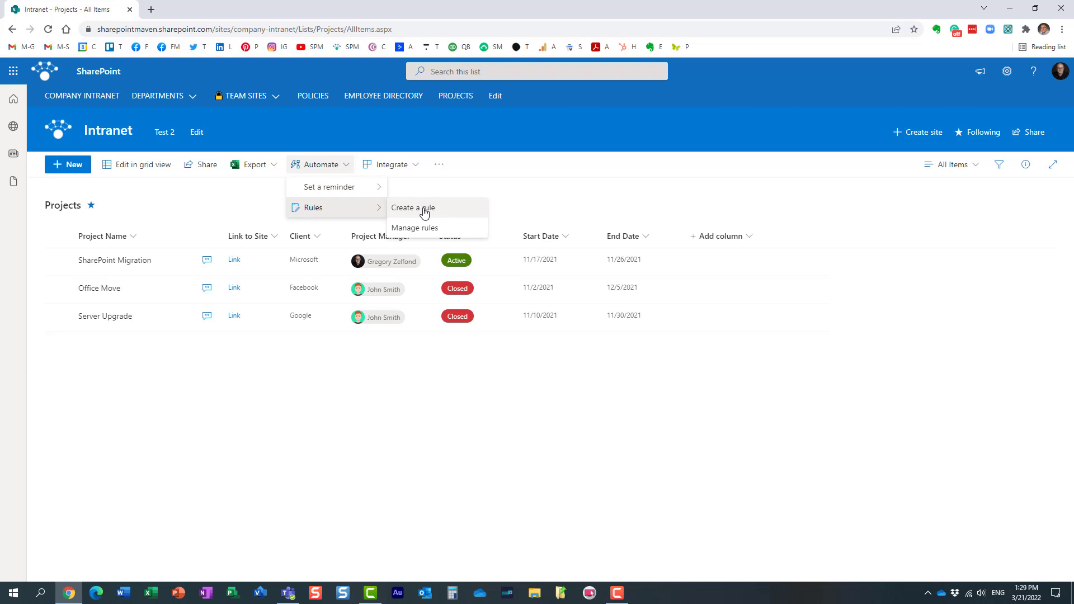
pyautogui.click(478, 142)
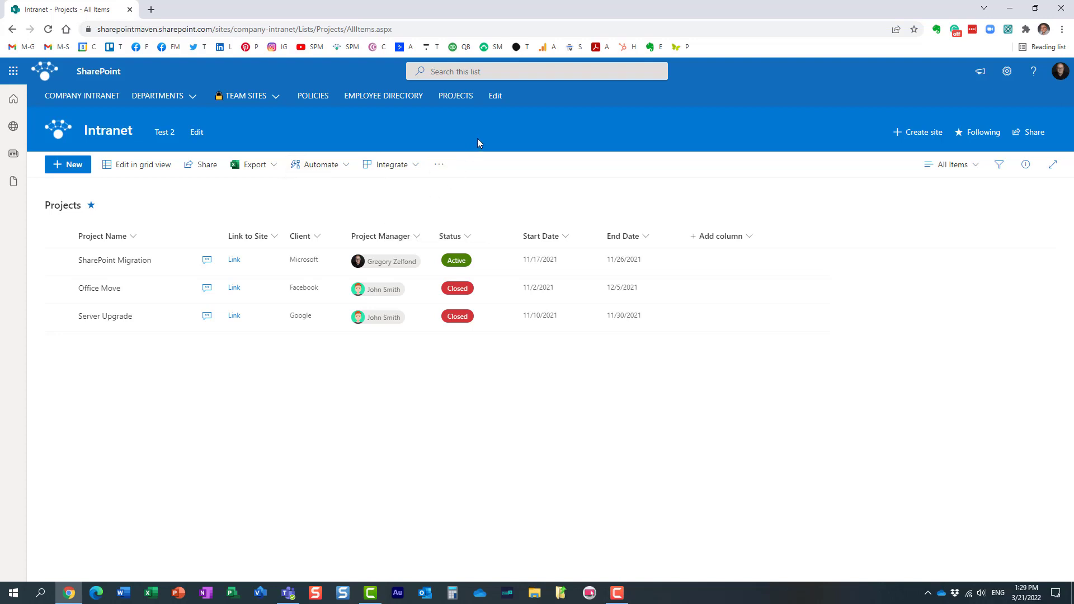
pyautogui.moveTo(422, 197)
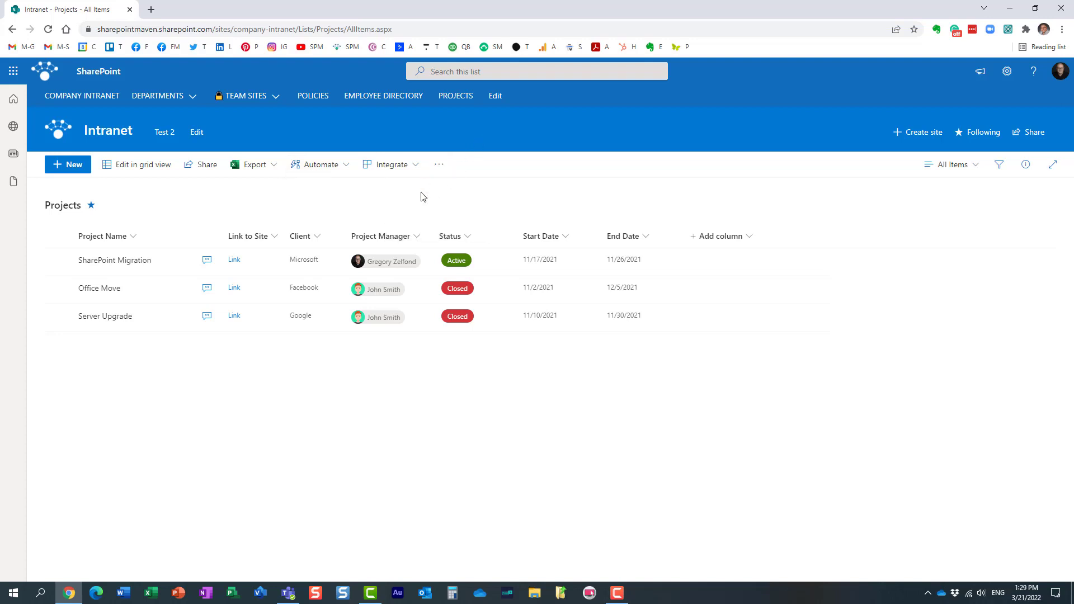
pyautogui.click(312, 95)
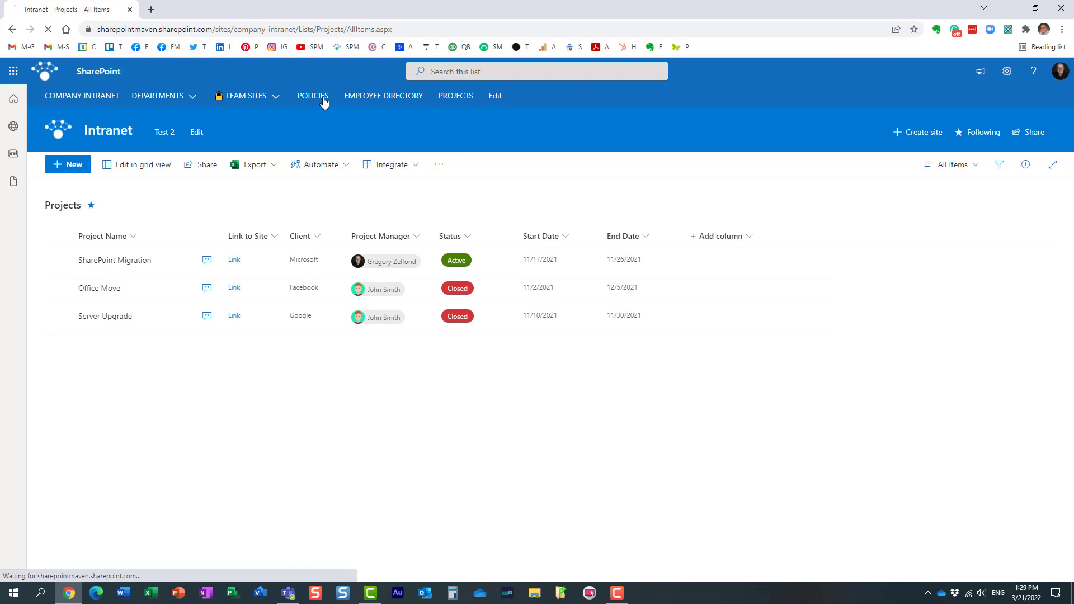
# Step: Create a rule 'When a new file is created, send email to Me' for the Policies library
pyautogui.click(312, 95)
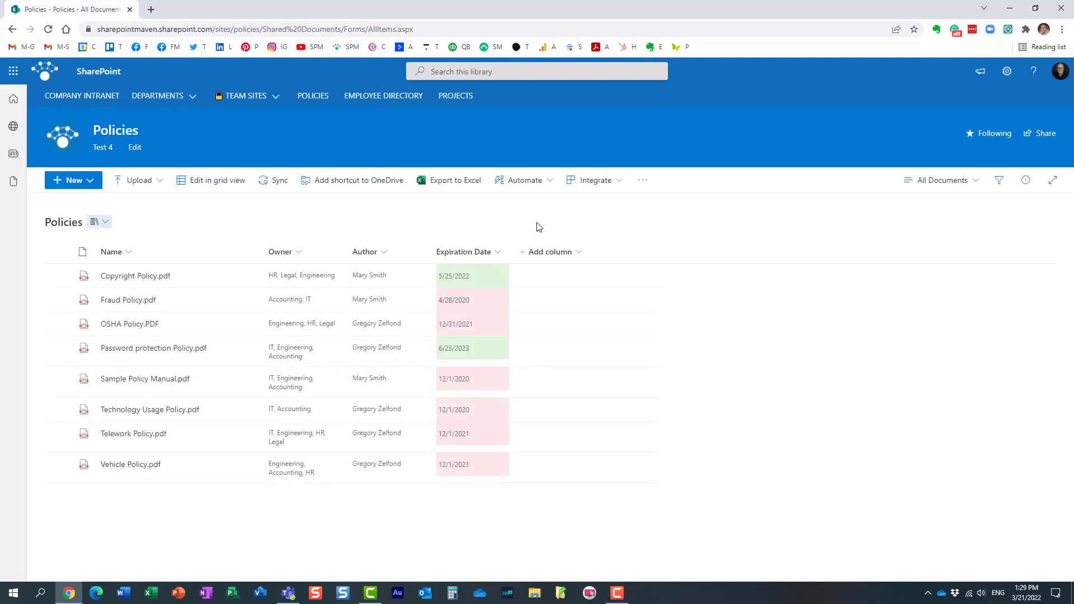
pyautogui.moveTo(525, 180)
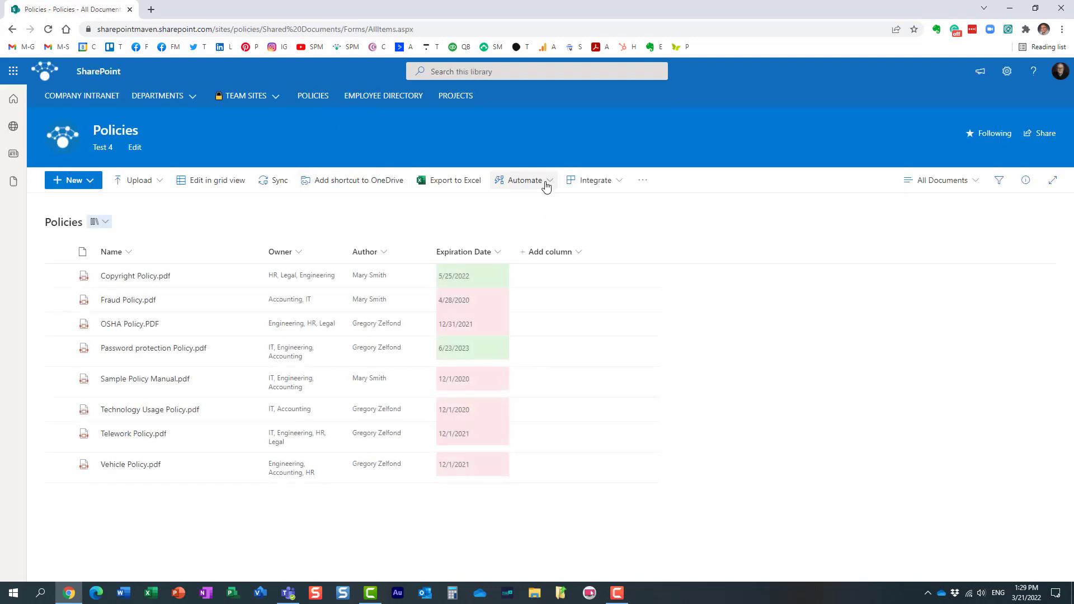
pyautogui.click(524, 180)
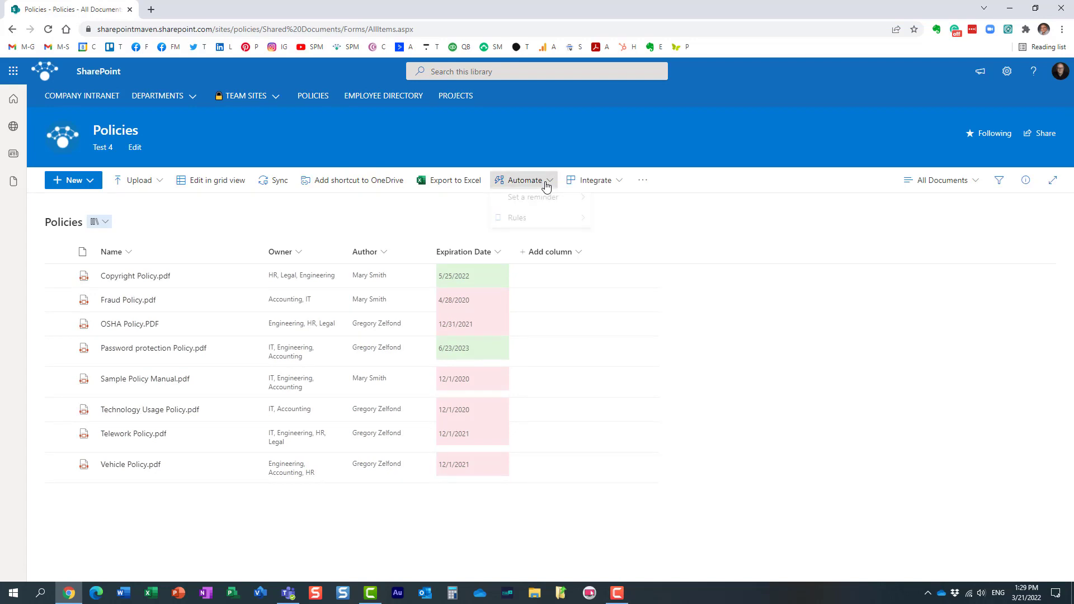
pyautogui.click(524, 180)
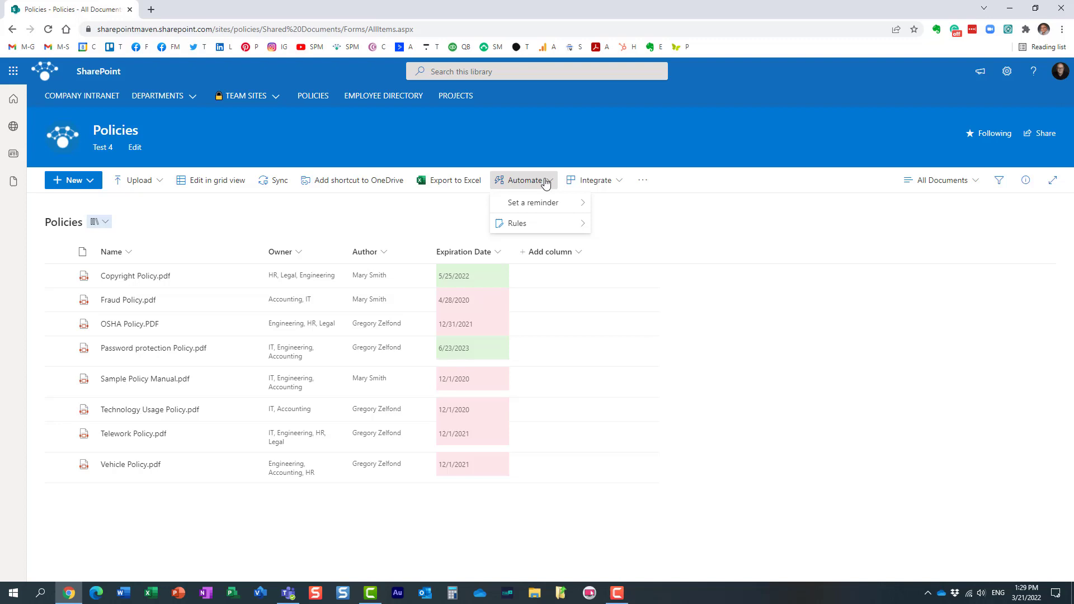
pyautogui.click(513, 223)
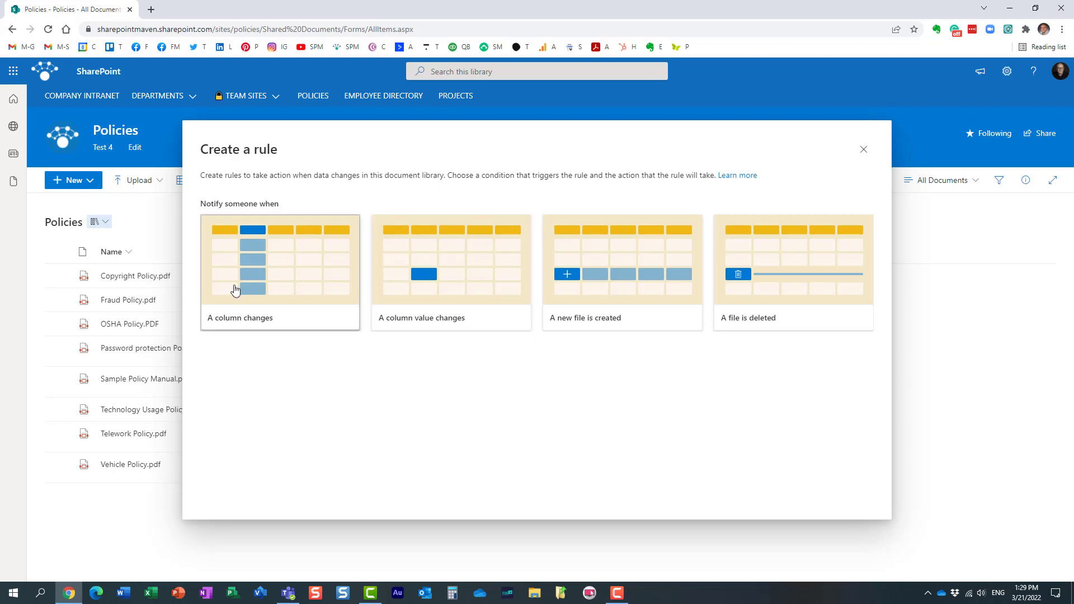
pyautogui.moveTo(318, 294)
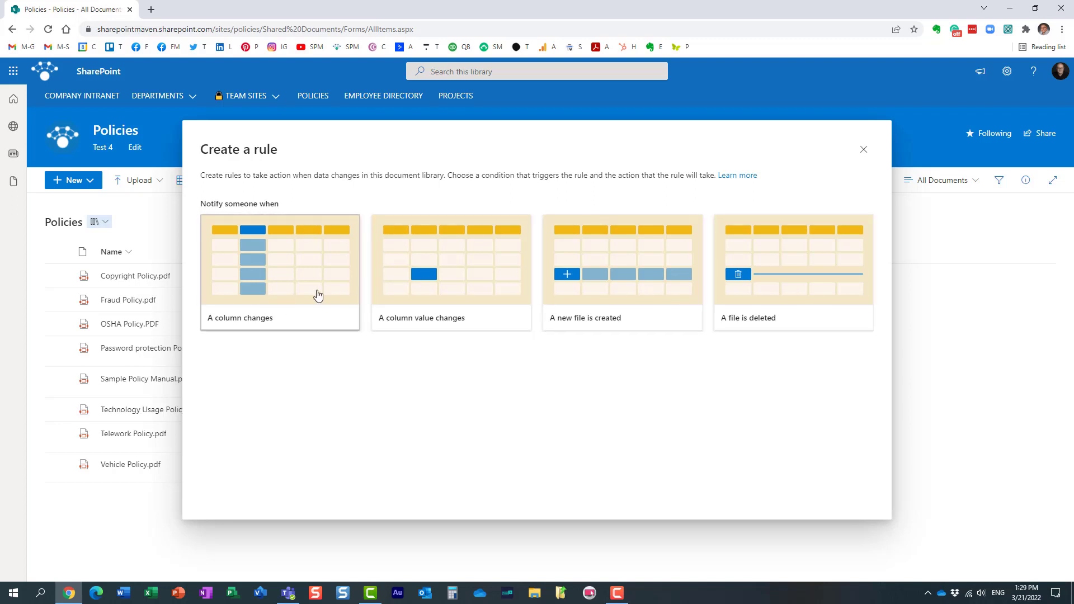
pyautogui.moveTo(425, 295)
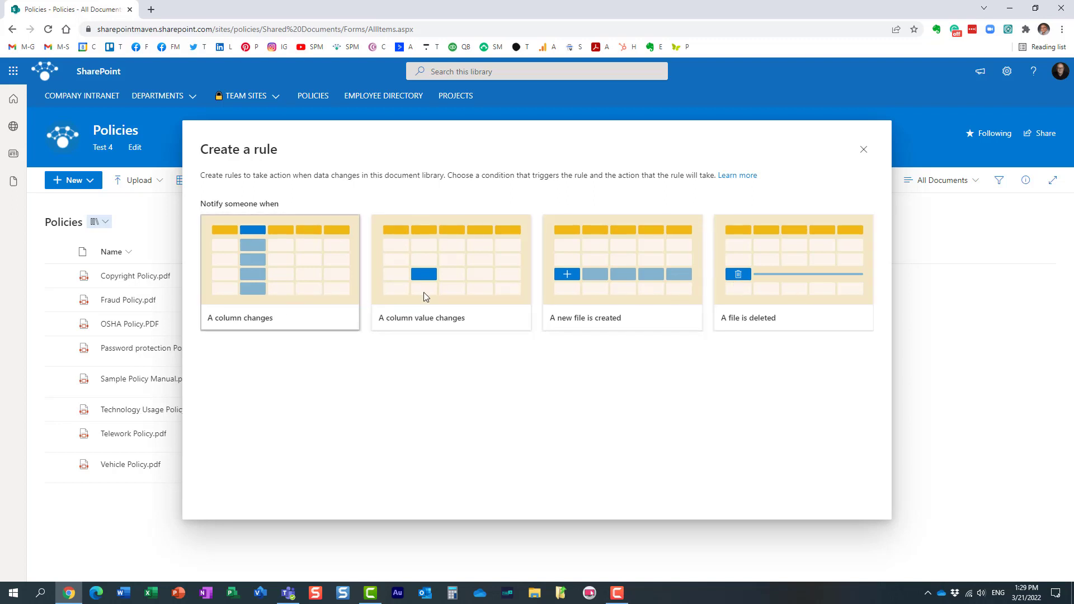
pyautogui.moveTo(601, 288)
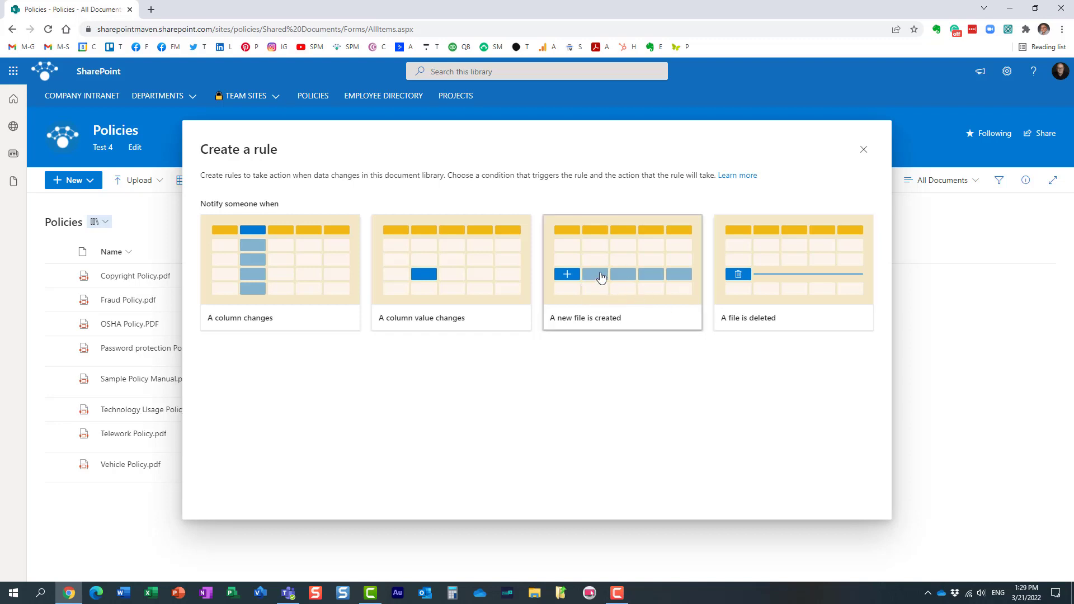
pyautogui.click(621, 272)
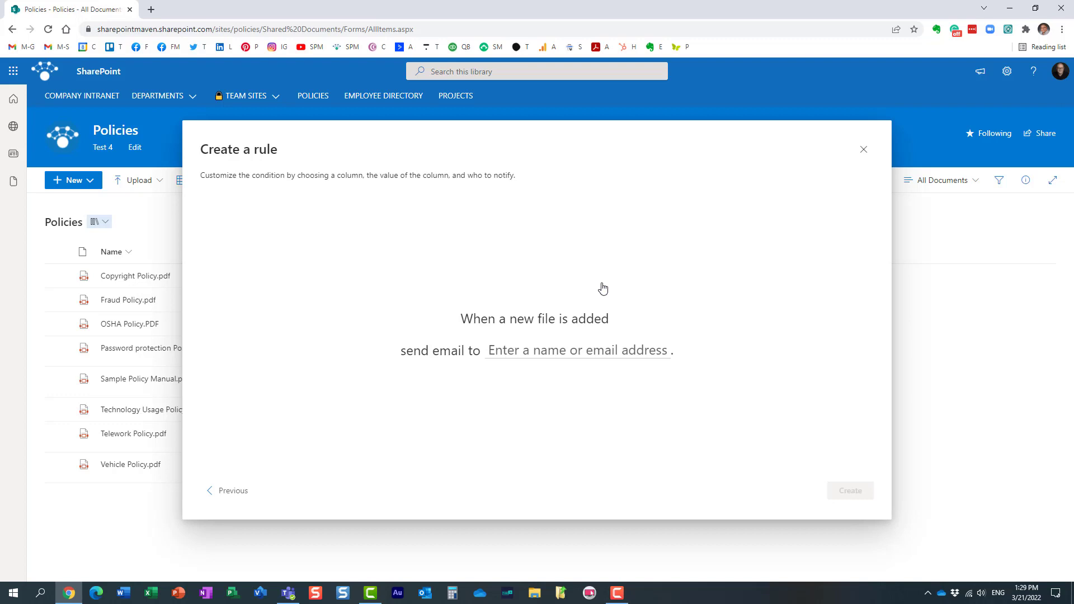
pyautogui.moveTo(584, 294)
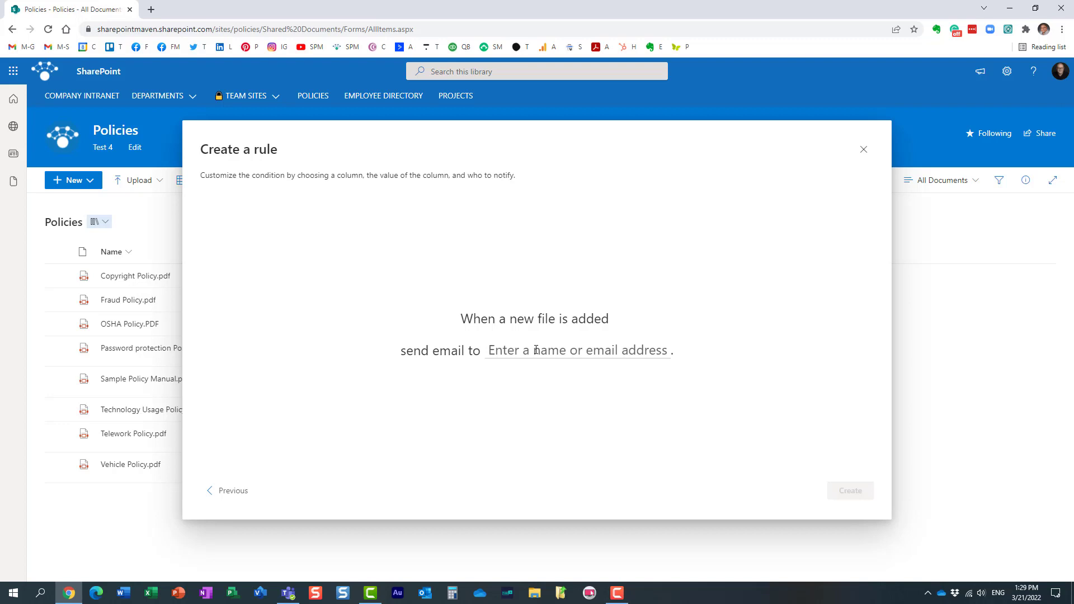
pyautogui.click(577, 350)
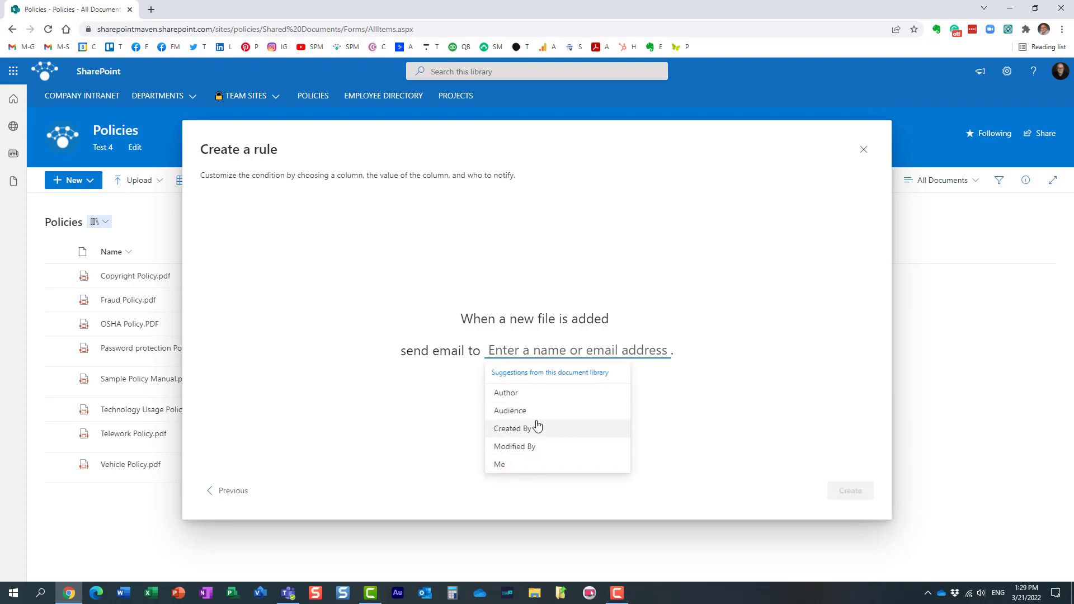
pyautogui.moveTo(529, 466)
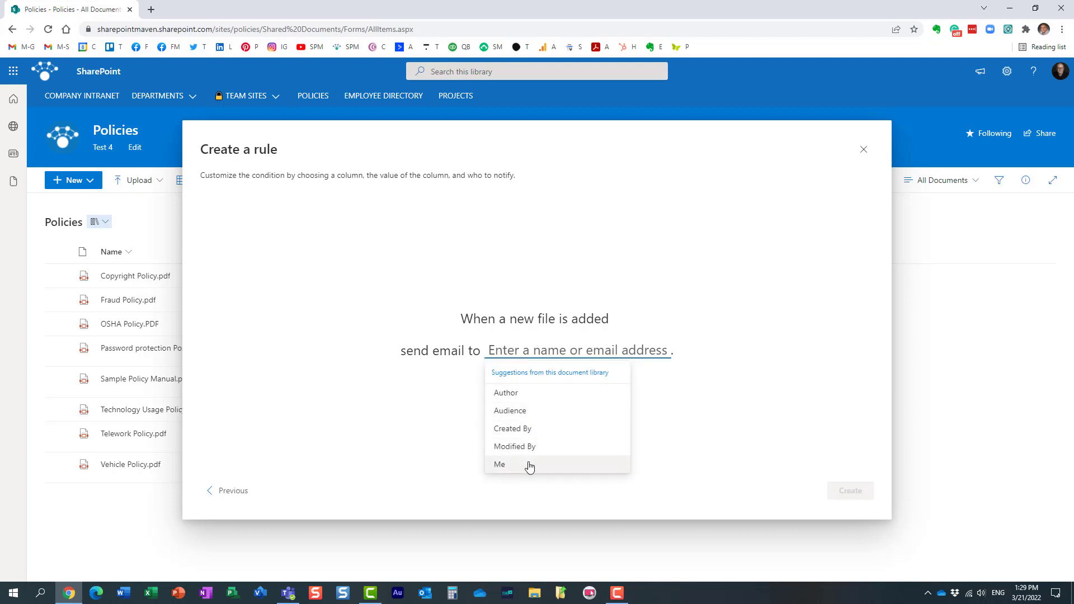
pyautogui.click(499, 464)
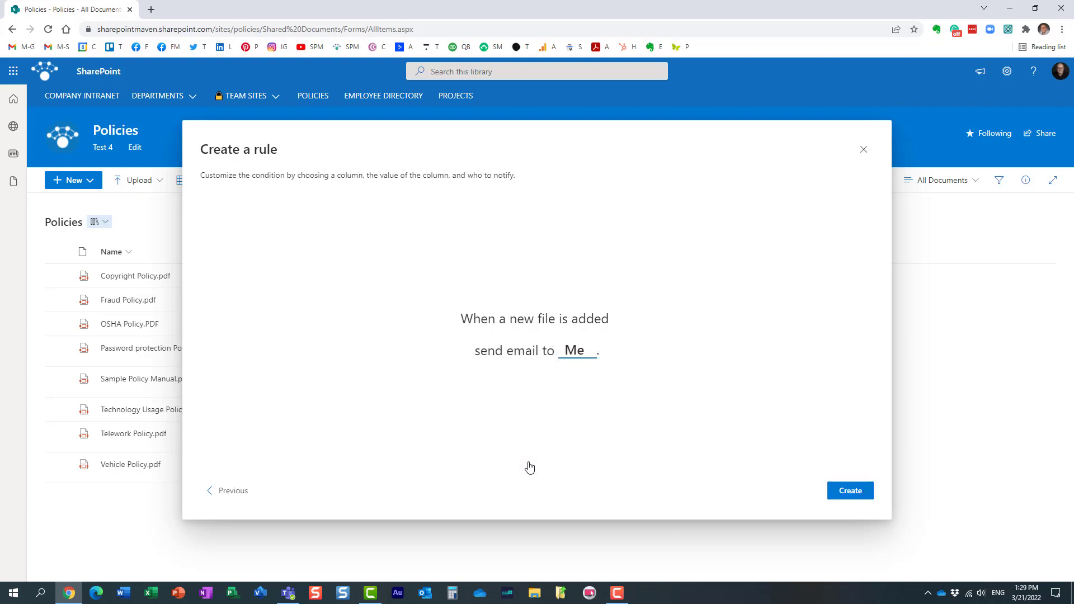
pyautogui.click(849, 490)
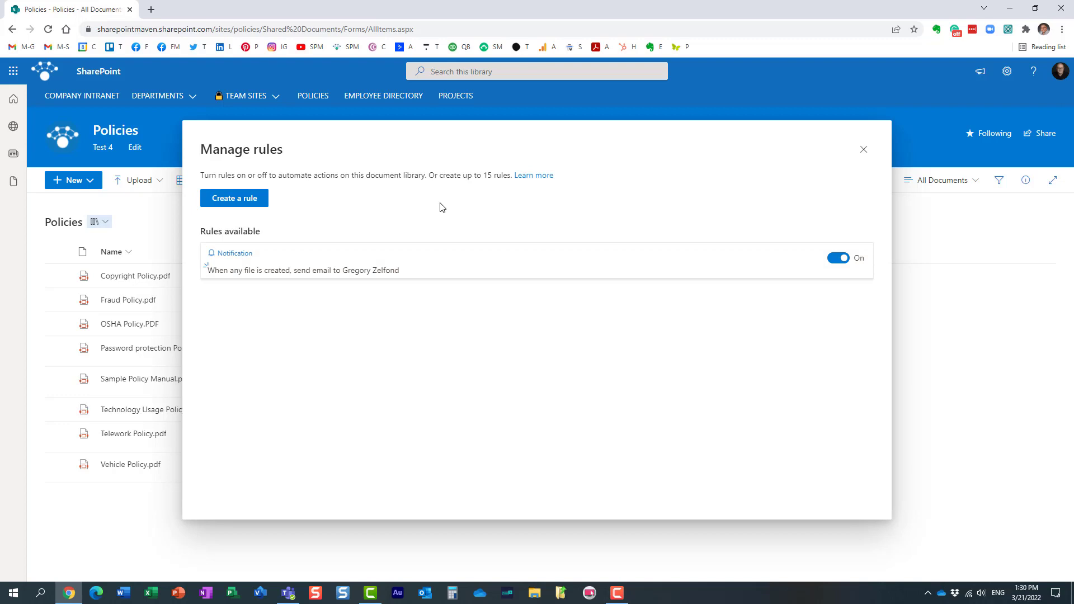
pyautogui.moveTo(432, 180)
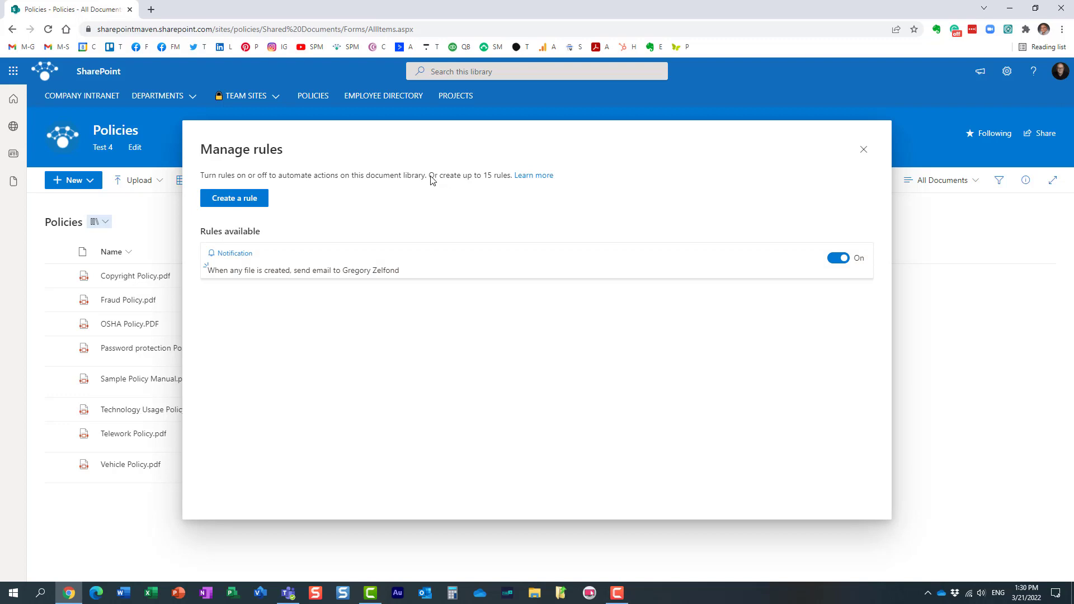
pyautogui.moveTo(525, 209)
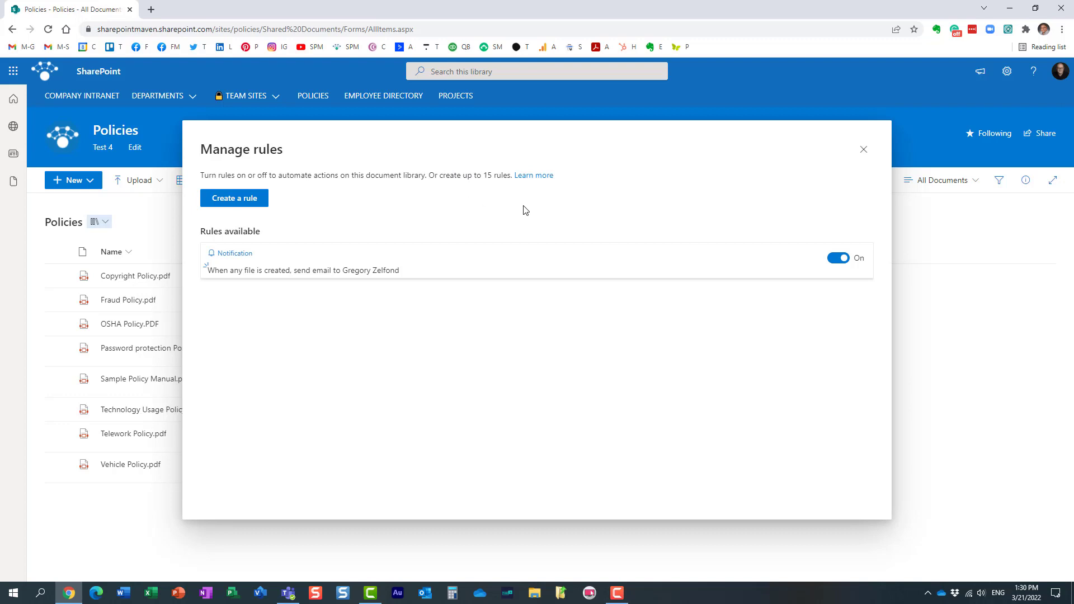
pyautogui.moveTo(527, 213)
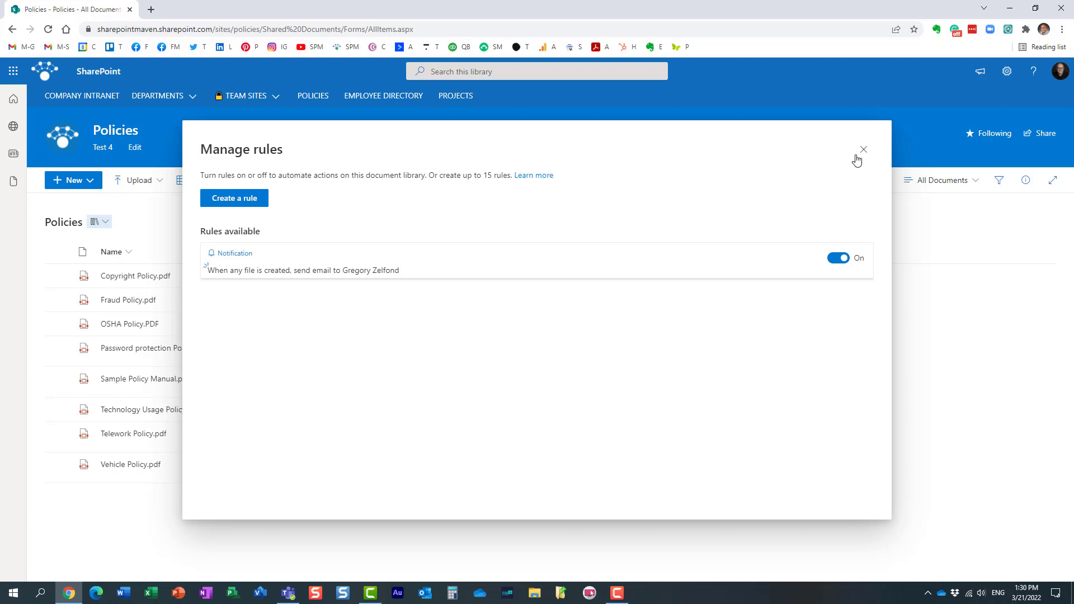
# Step: Close Manage rules after confirming the new-file rule is On
pyautogui.click(862, 148)
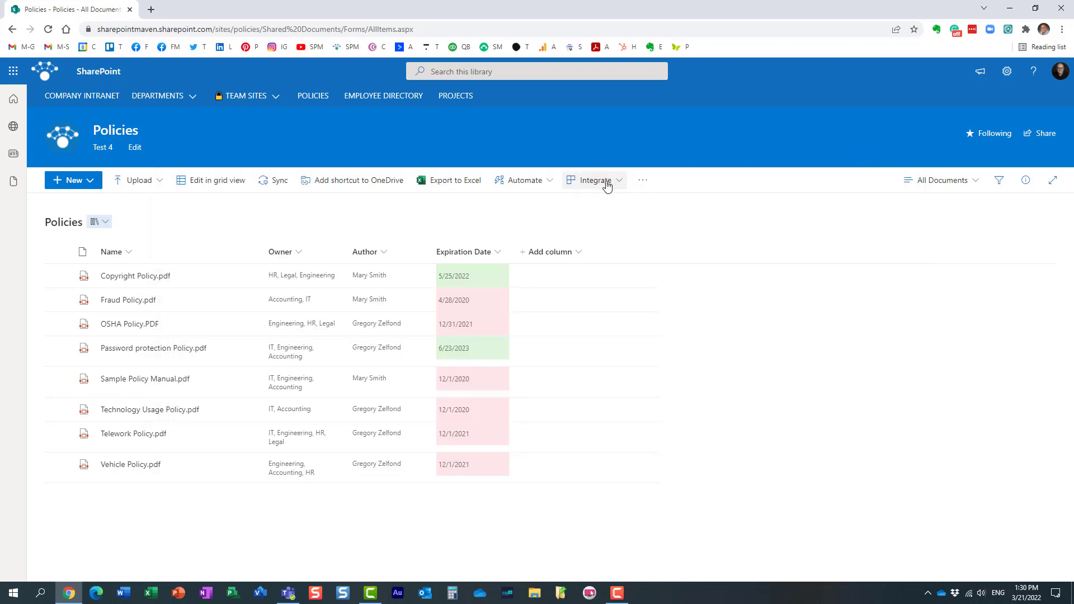
pyautogui.click(523, 180)
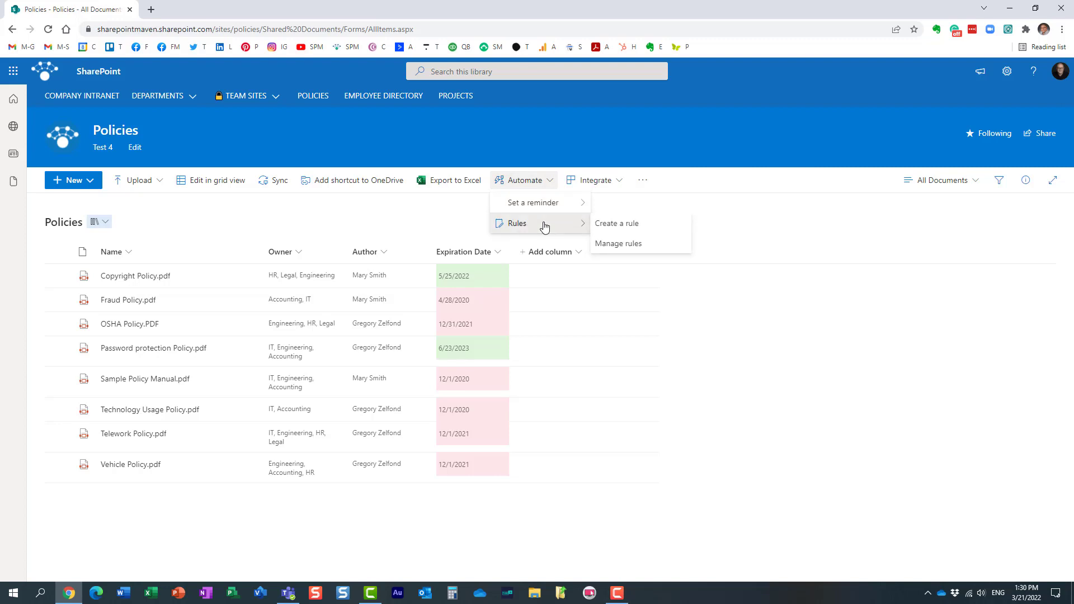
pyautogui.click(615, 222)
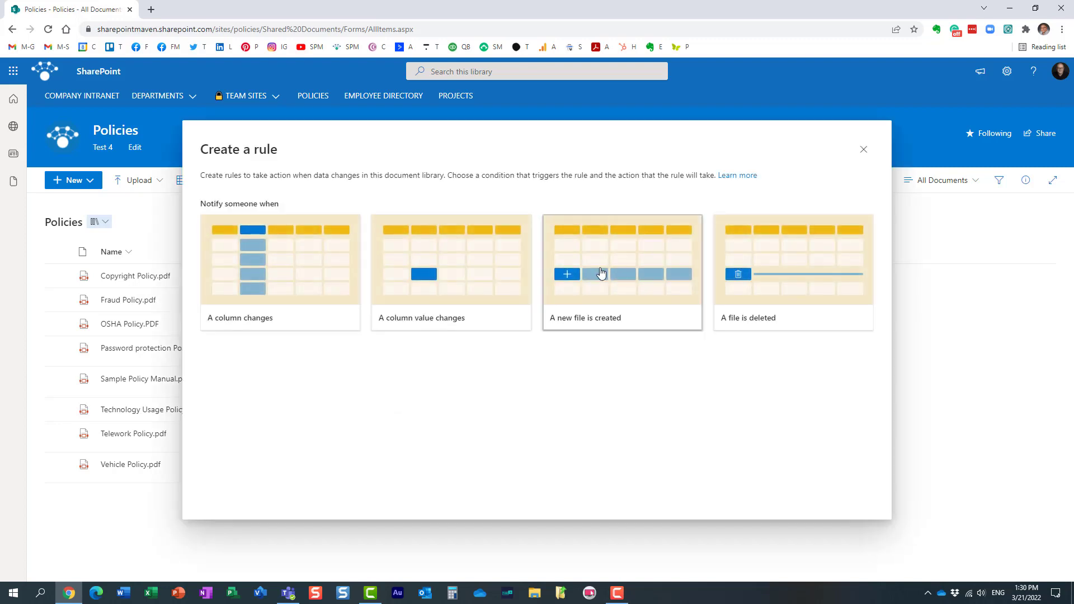
pyautogui.moveTo(654, 304)
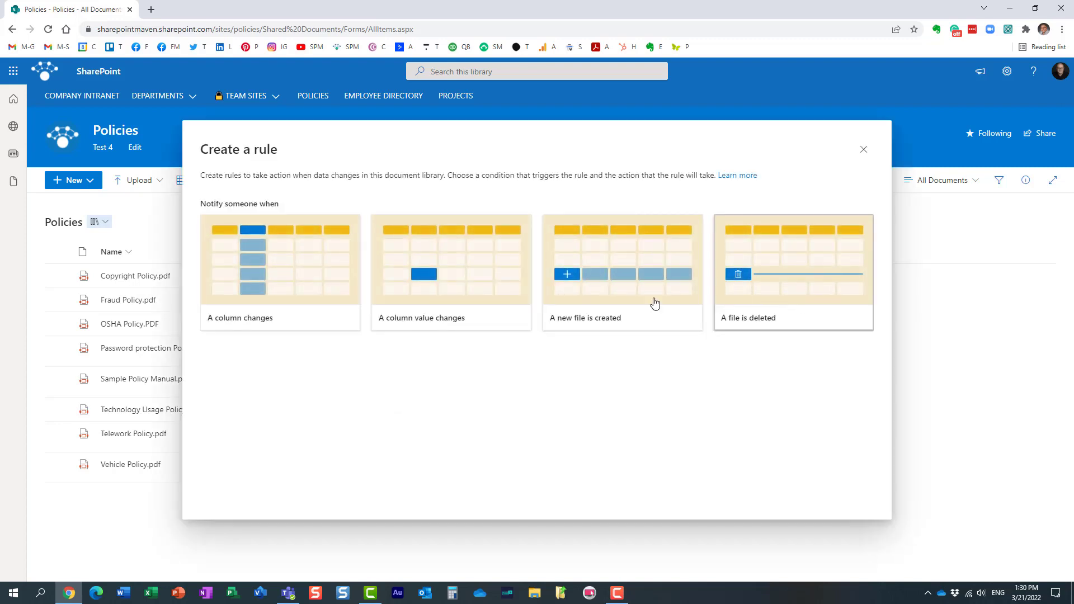
pyautogui.moveTo(292, 286)
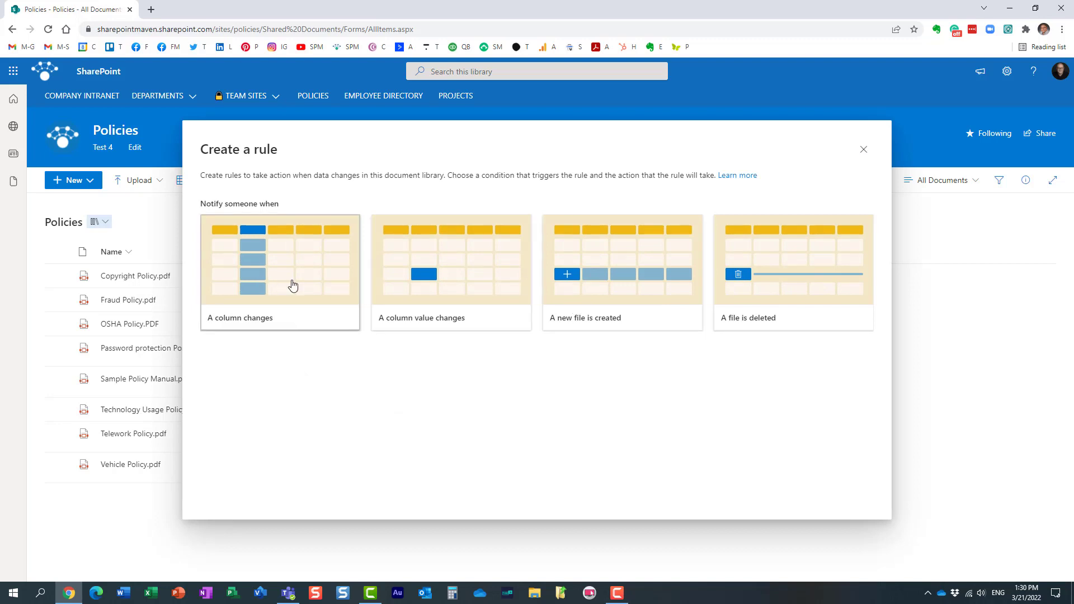
pyautogui.moveTo(363, 292)
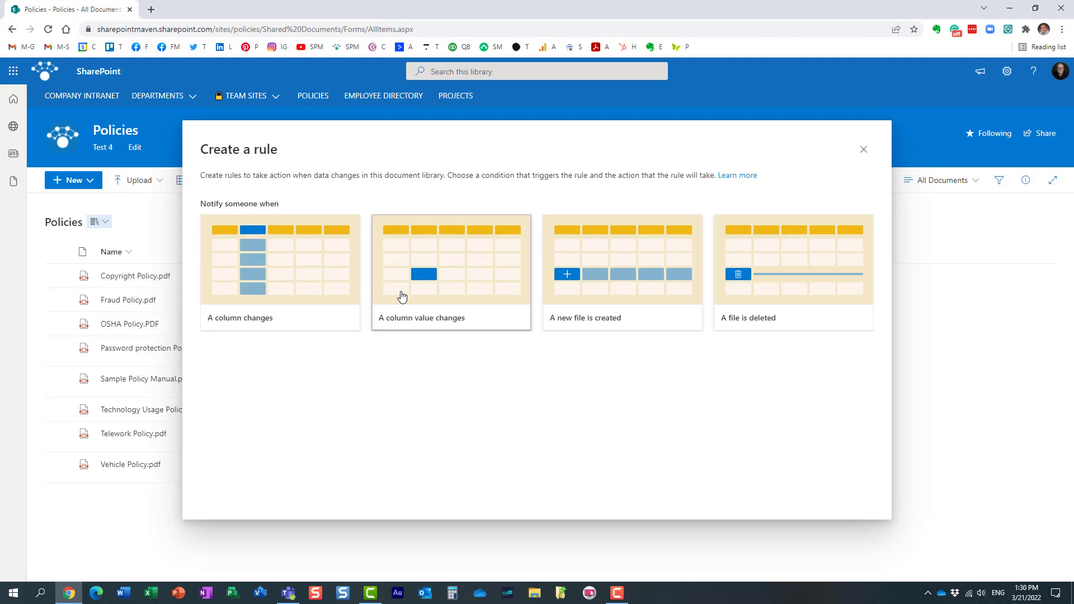
pyautogui.moveTo(402, 297)
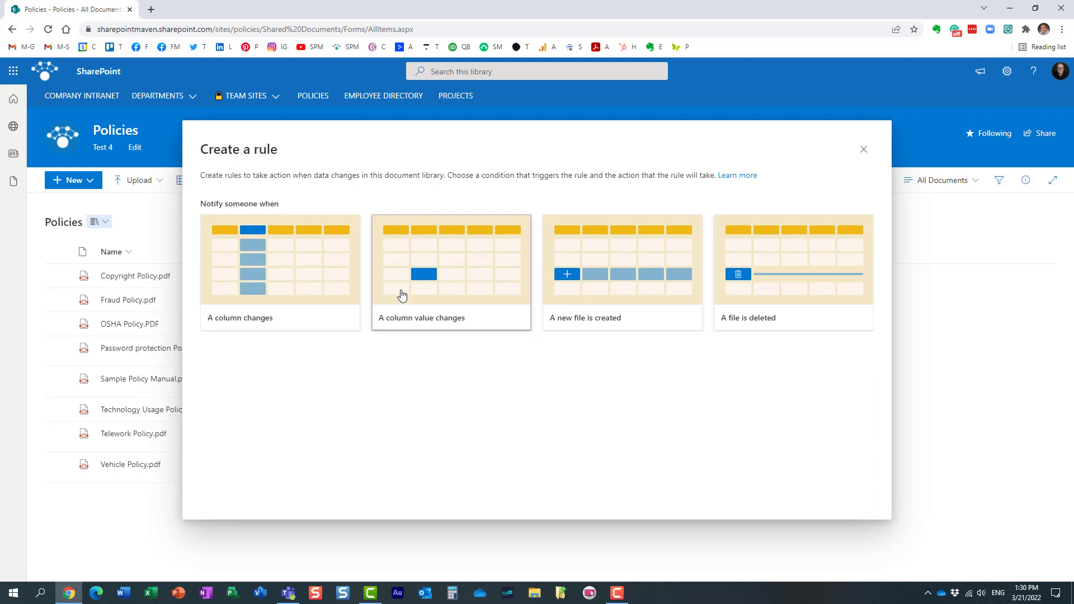
pyautogui.click(862, 149)
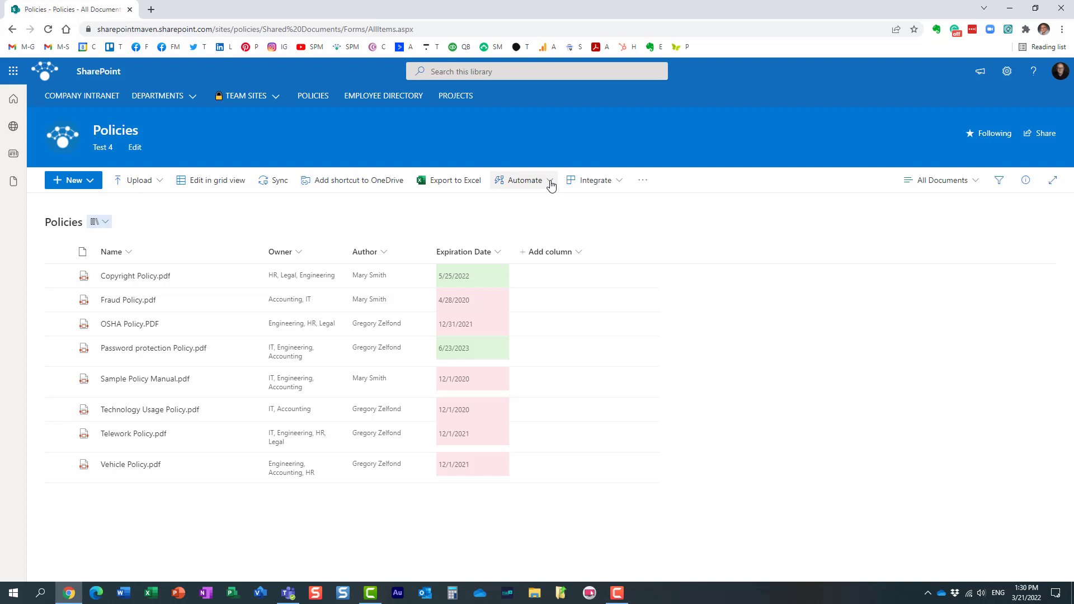
pyautogui.click(523, 180)
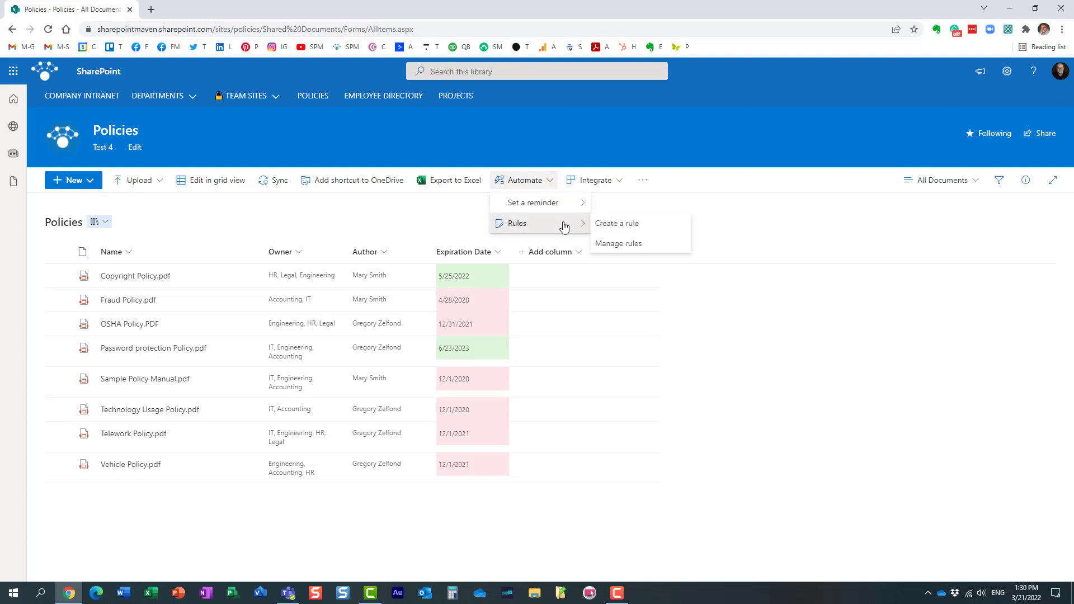
pyautogui.click(616, 224)
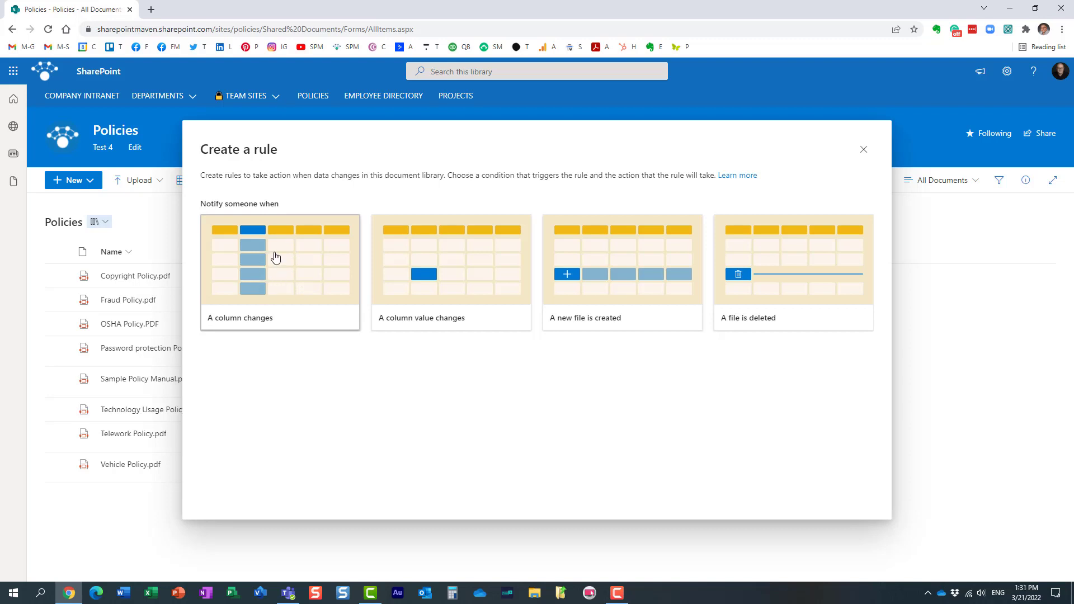
pyautogui.moveTo(438, 115)
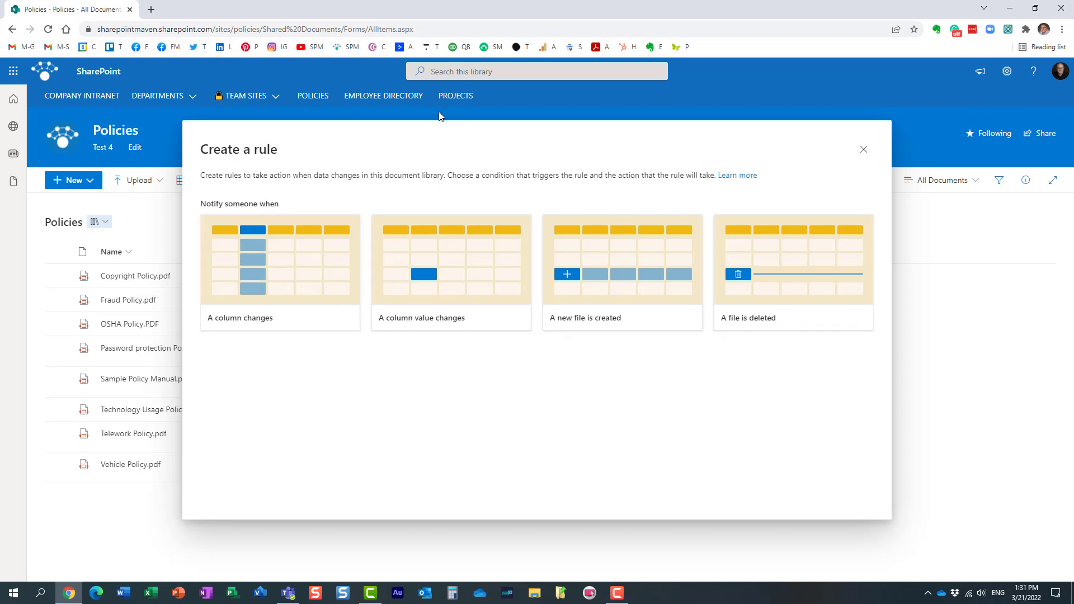
pyautogui.moveTo(314, 235)
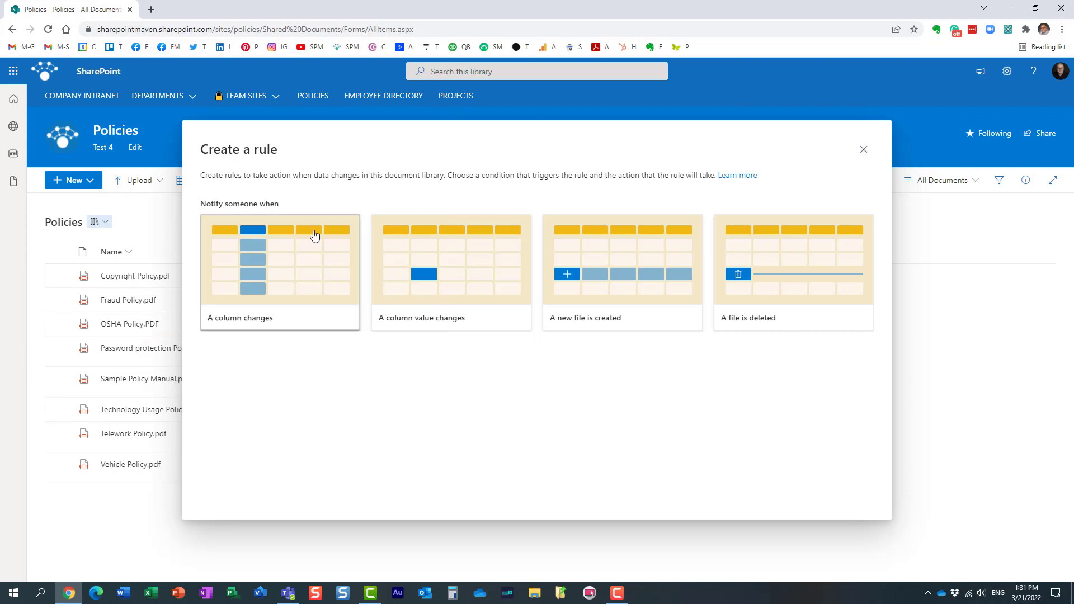
pyautogui.click(862, 148)
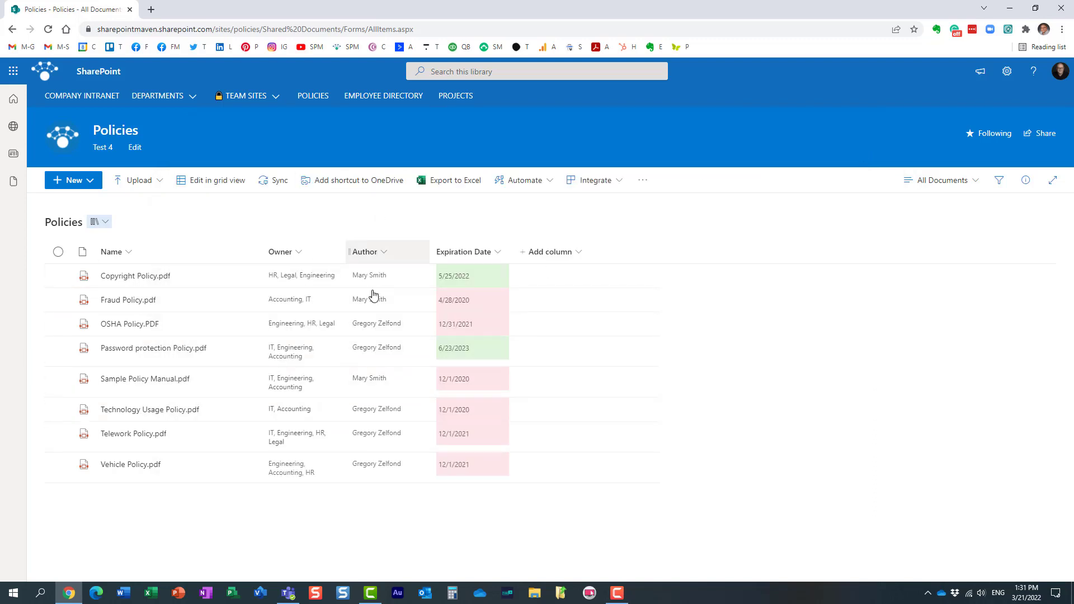
pyautogui.moveTo(322, 280)
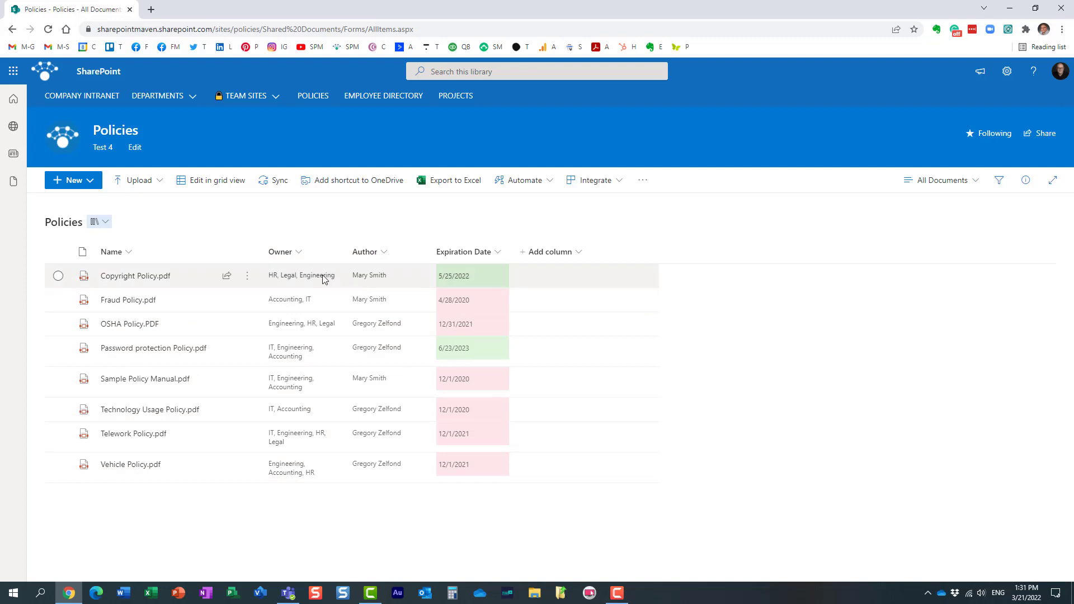
pyautogui.moveTo(301, 282)
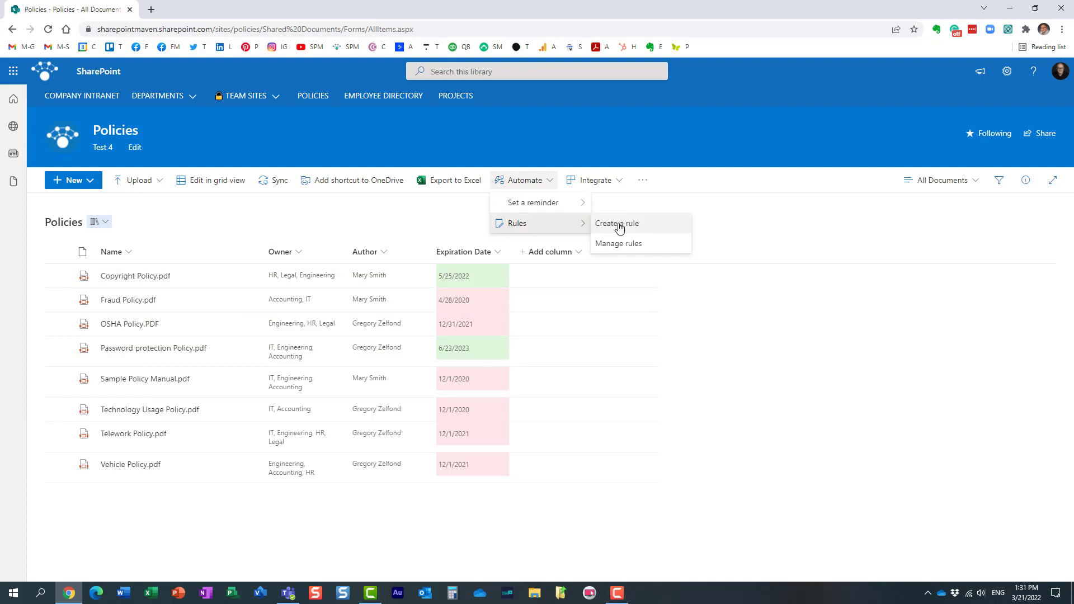
pyautogui.click(615, 224)
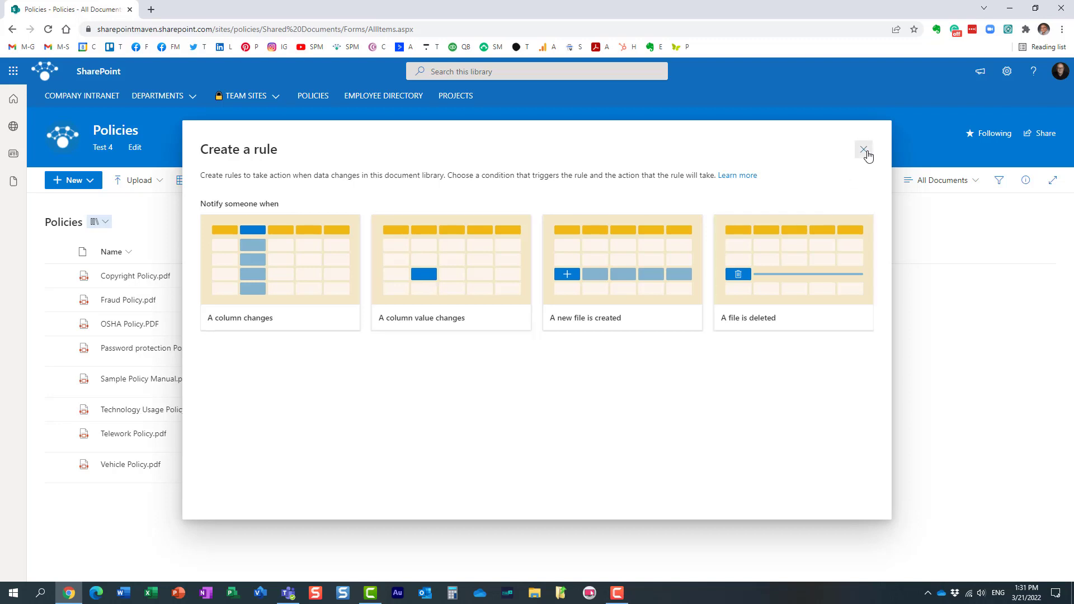
pyautogui.click(862, 148)
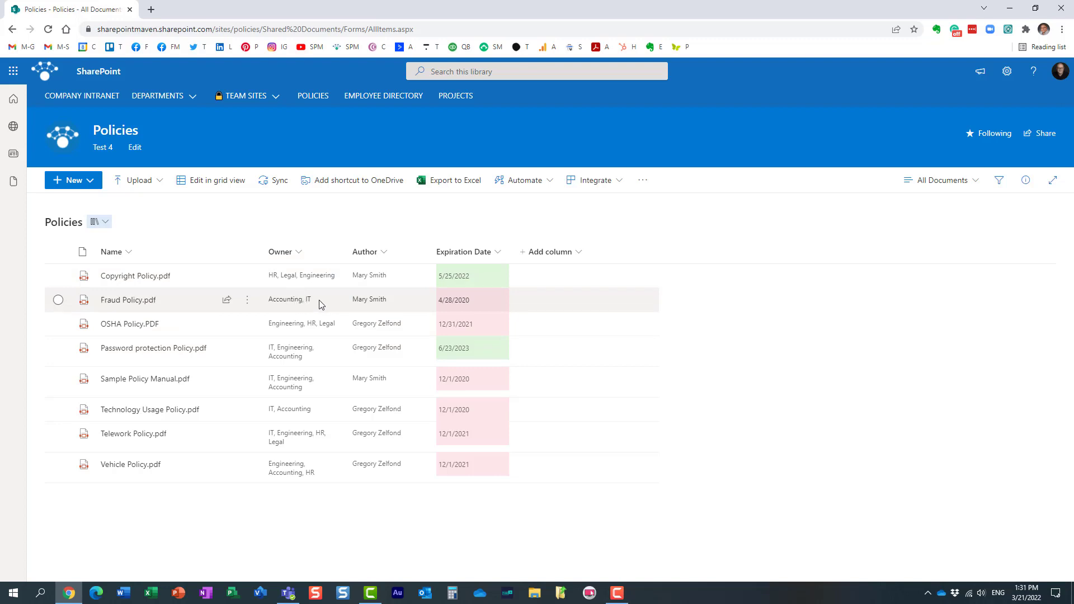
pyautogui.moveTo(349, 298)
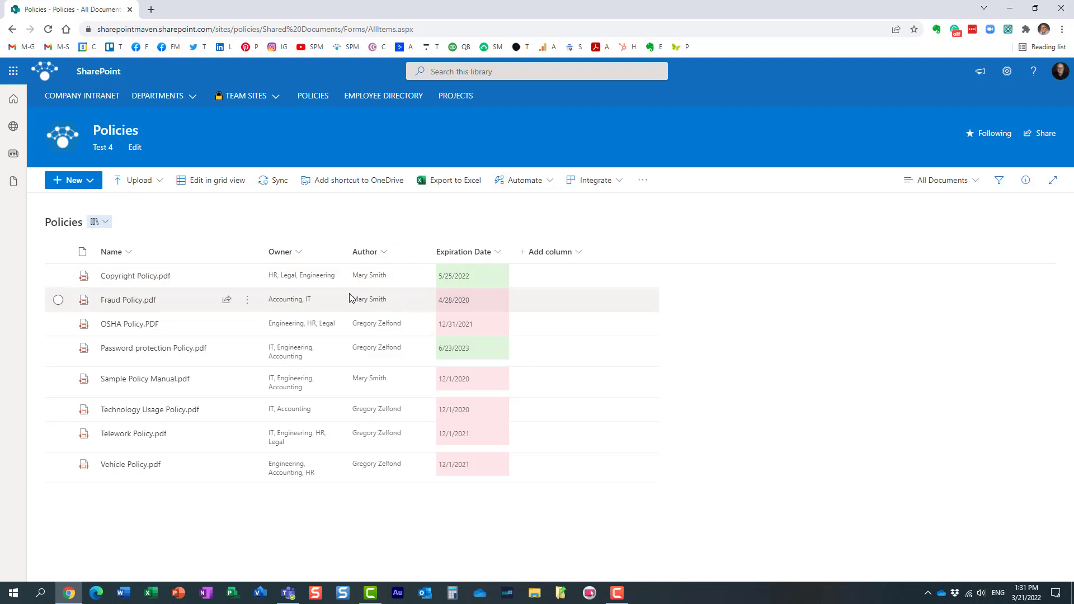
# Step: Start a new rule with the 'A column value changes' trigger
pyautogui.click(523, 179)
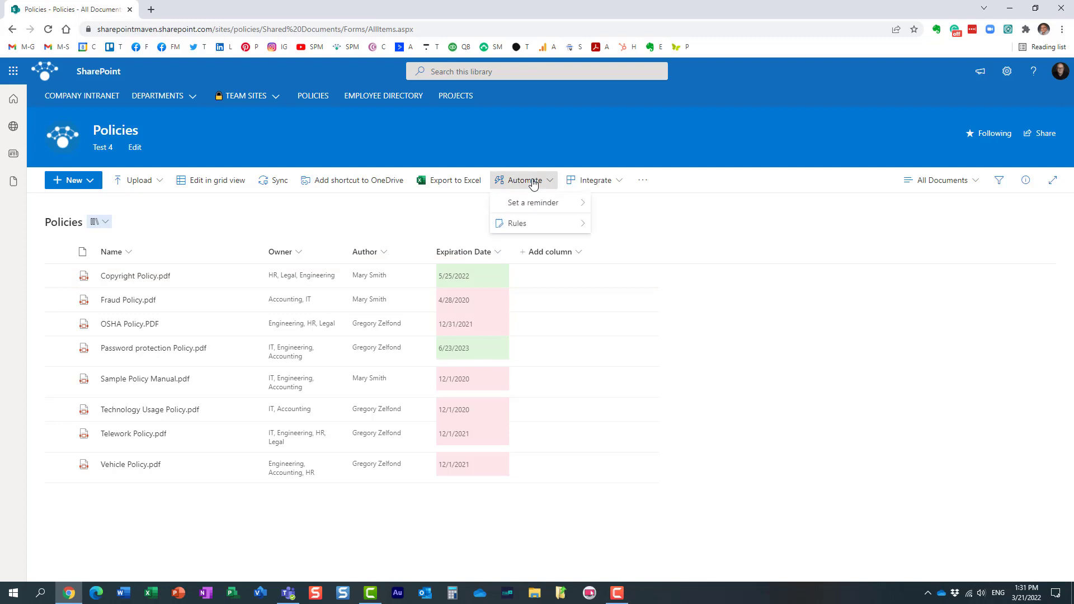
pyautogui.moveTo(538, 202)
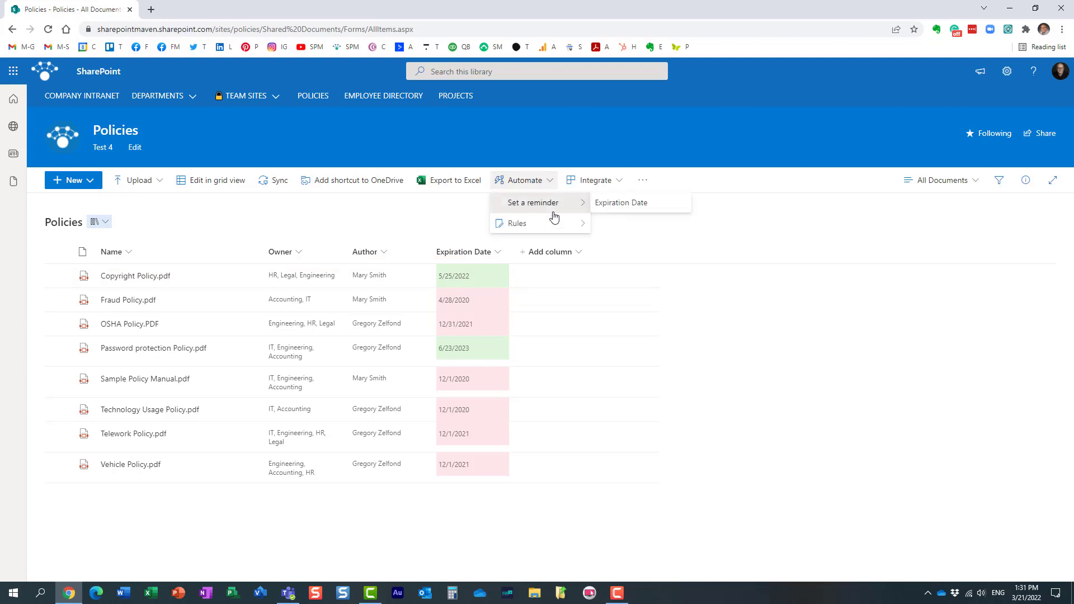
pyautogui.click(514, 224)
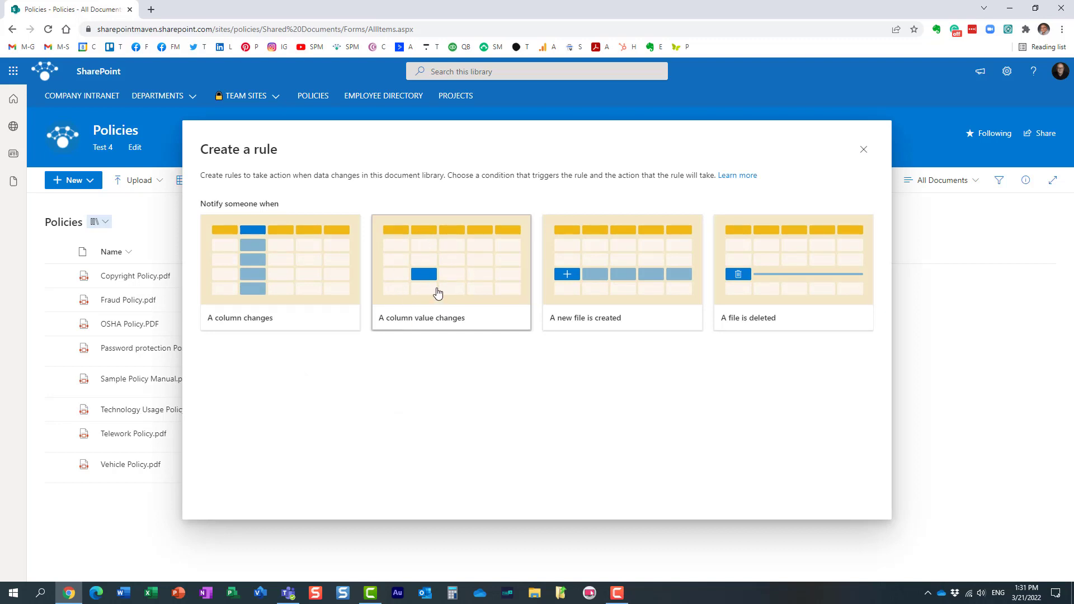
pyautogui.click(450, 272)
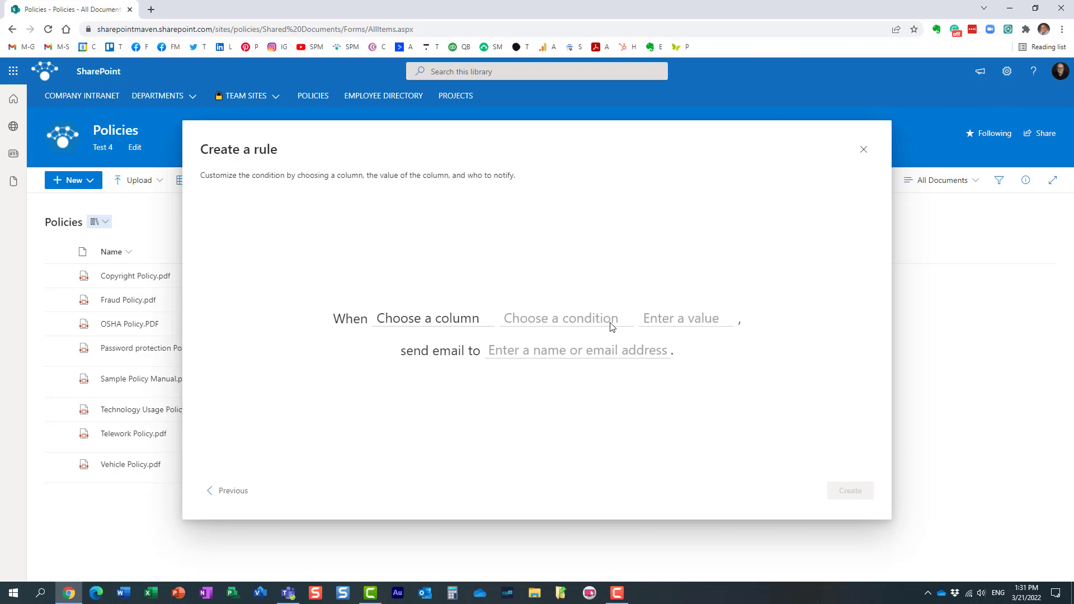
pyautogui.moveTo(678, 322)
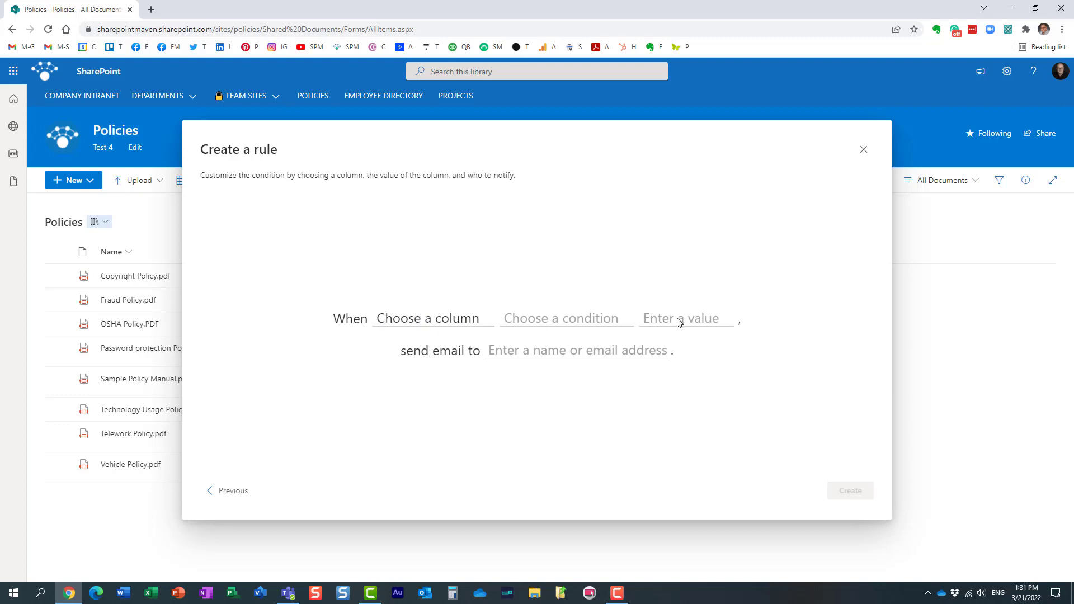
# Step: Set the rule condition to Owner contains HR
pyautogui.click(428, 318)
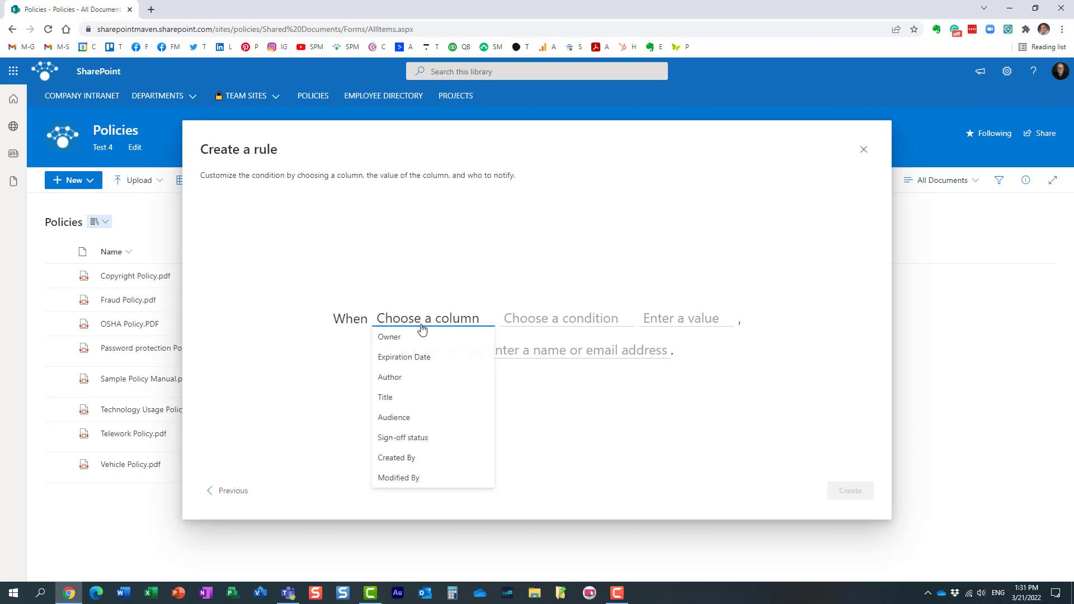
pyautogui.click(390, 337)
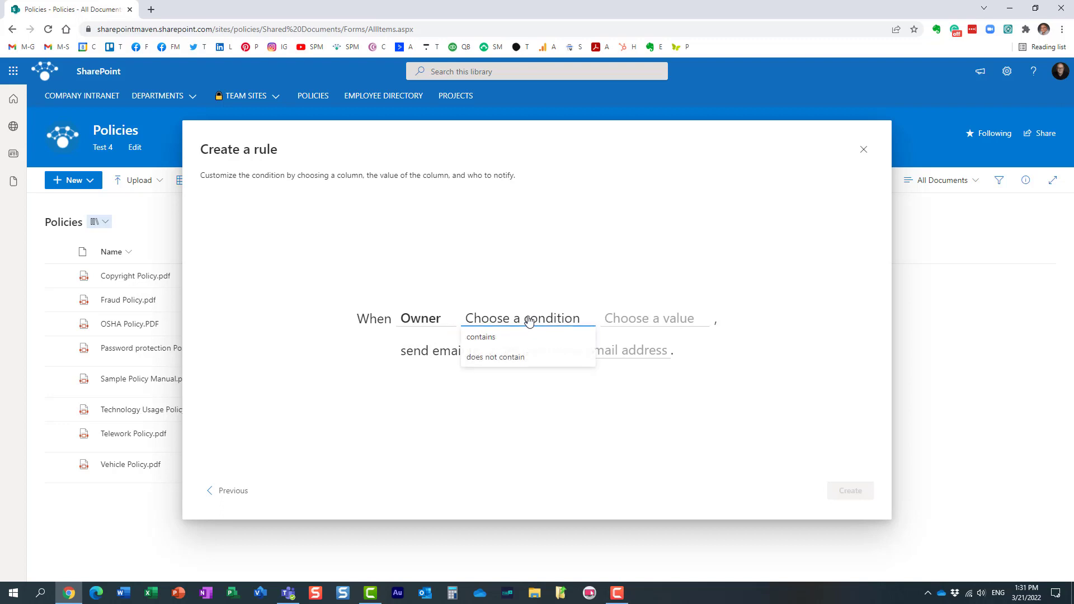
pyautogui.click(481, 337)
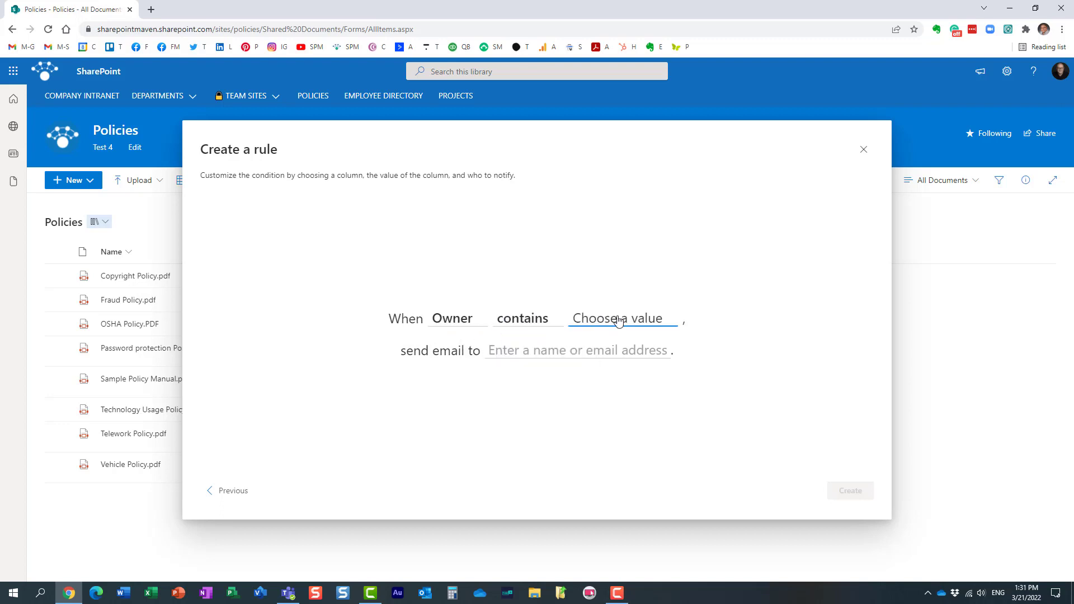
pyautogui.click(621, 318)
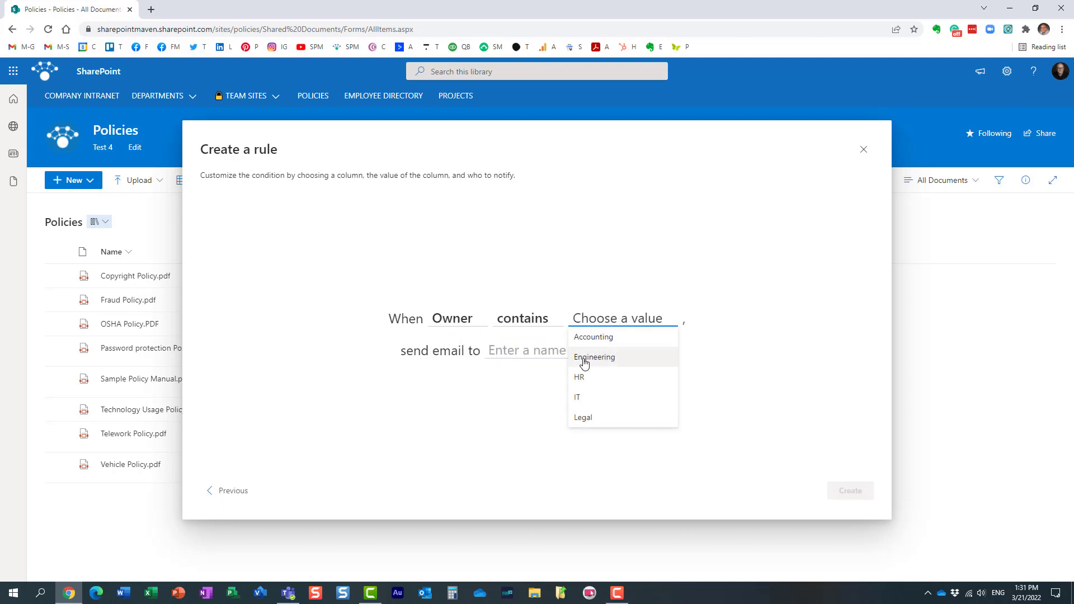
pyautogui.moveTo(581, 380)
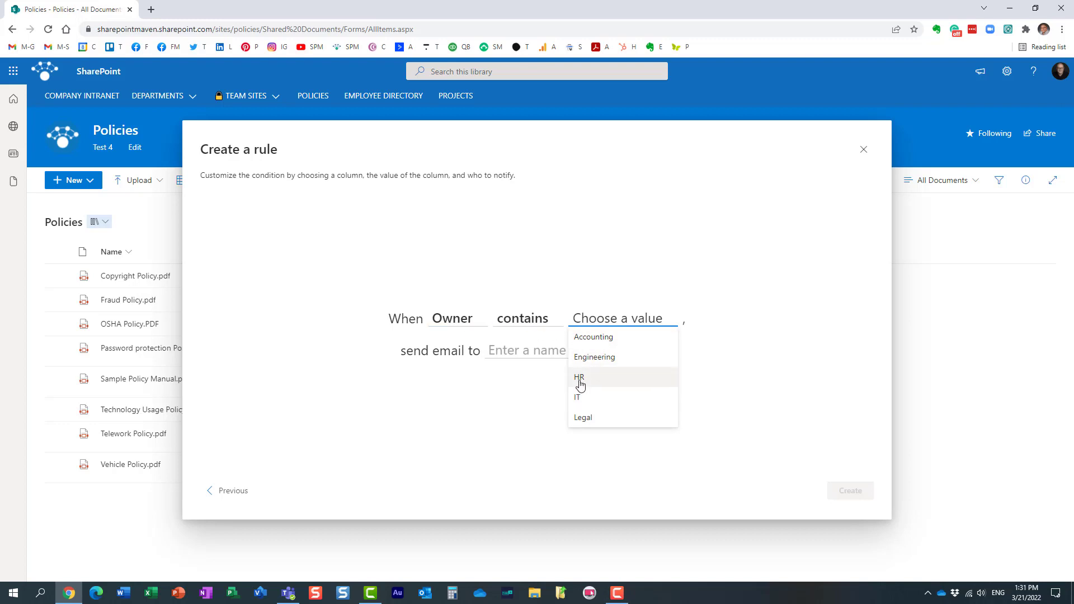
pyautogui.click(579, 377)
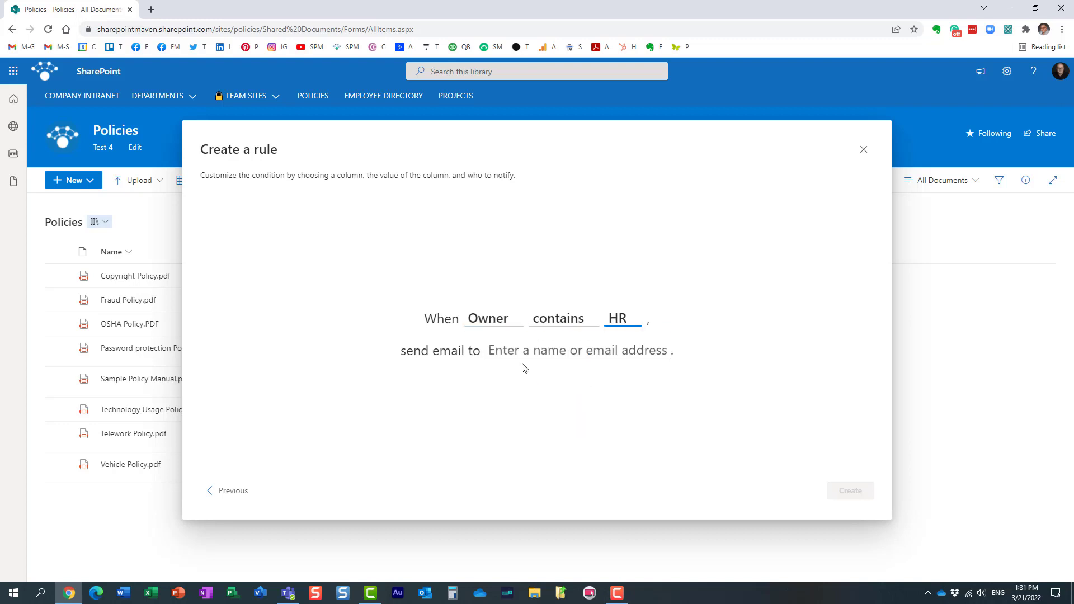
# Step: Set the recipient to Me, create the rule and close Manage rules
pyautogui.click(577, 350)
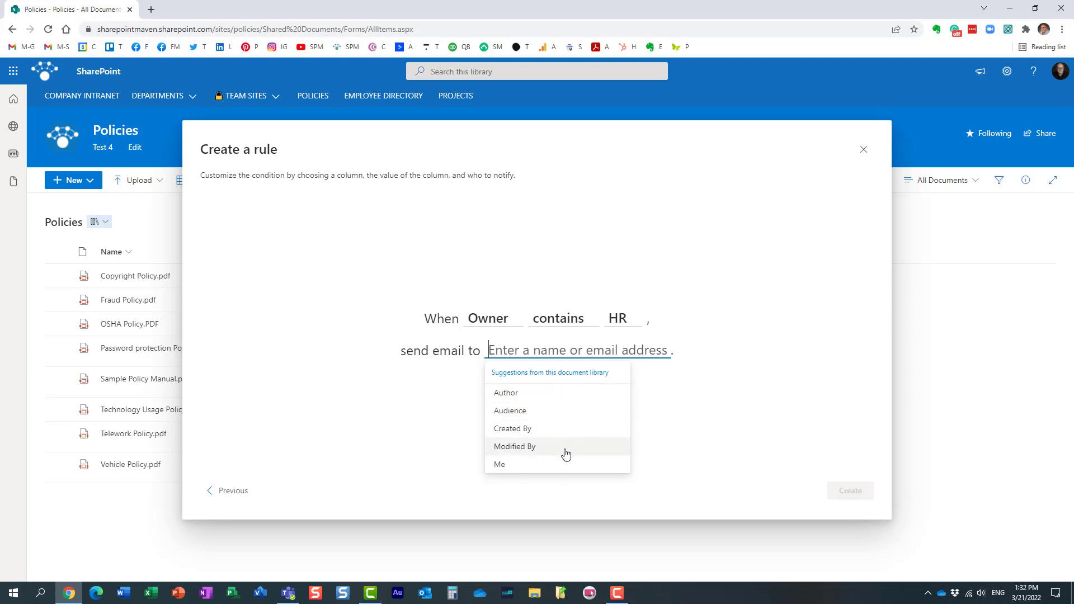
pyautogui.moveTo(609, 367)
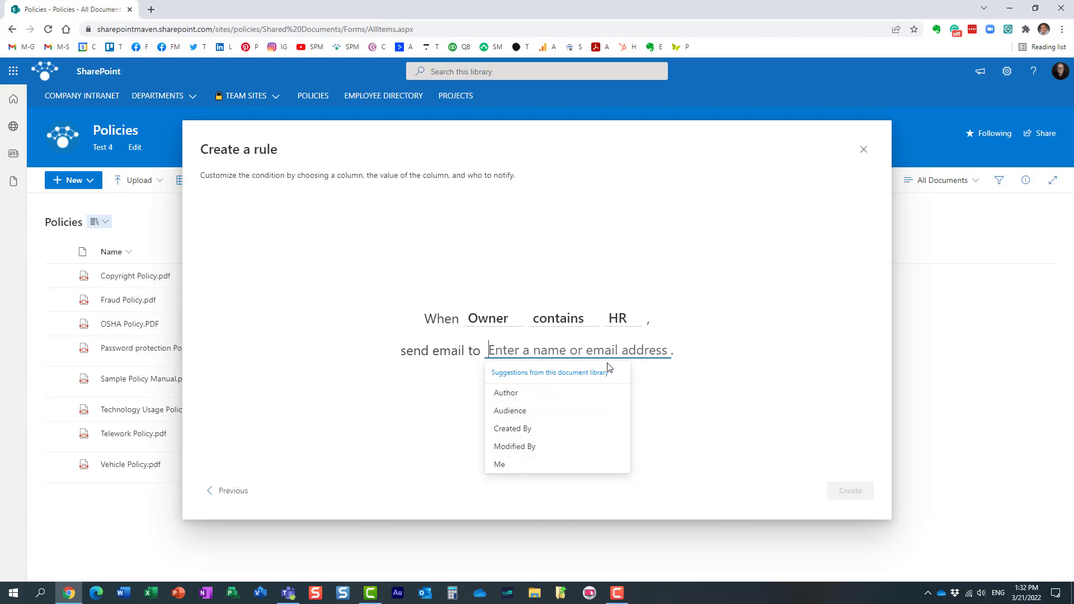
pyautogui.moveTo(506, 464)
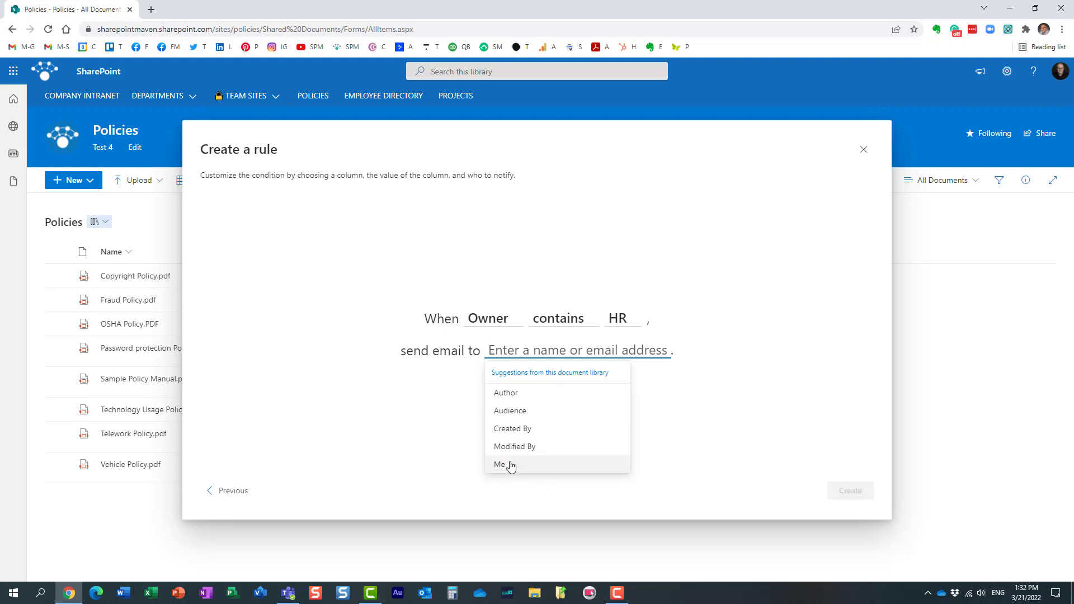
pyautogui.click(500, 464)
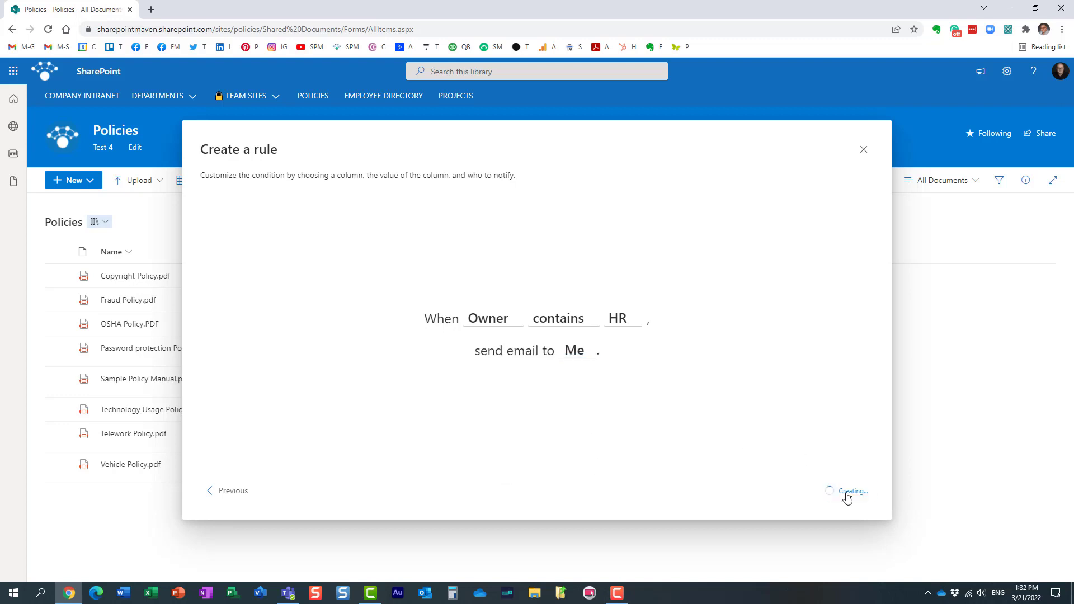
pyautogui.click(849, 490)
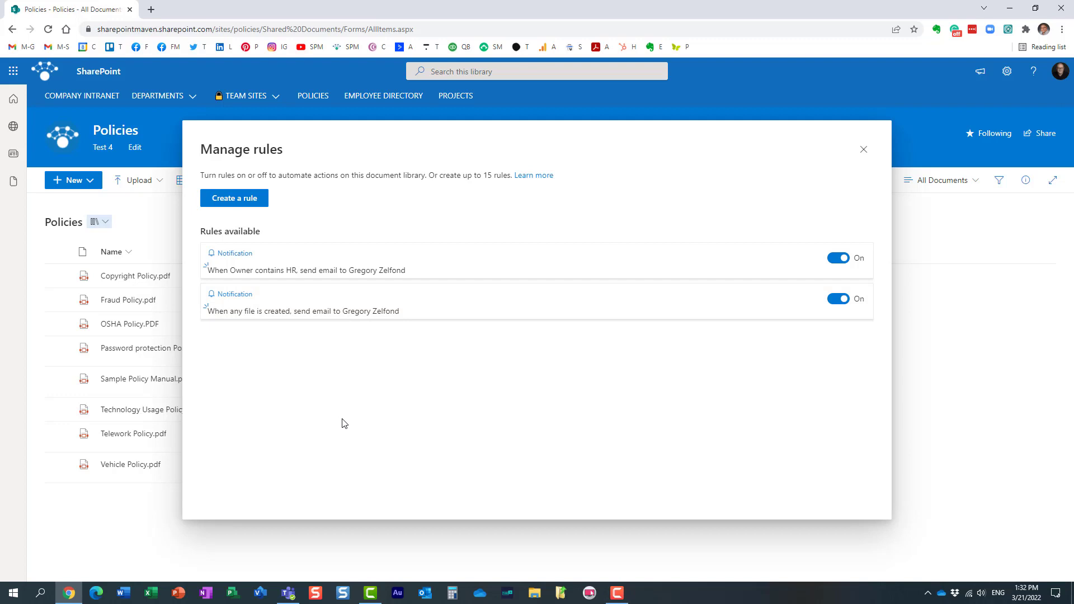
pyautogui.click(863, 149)
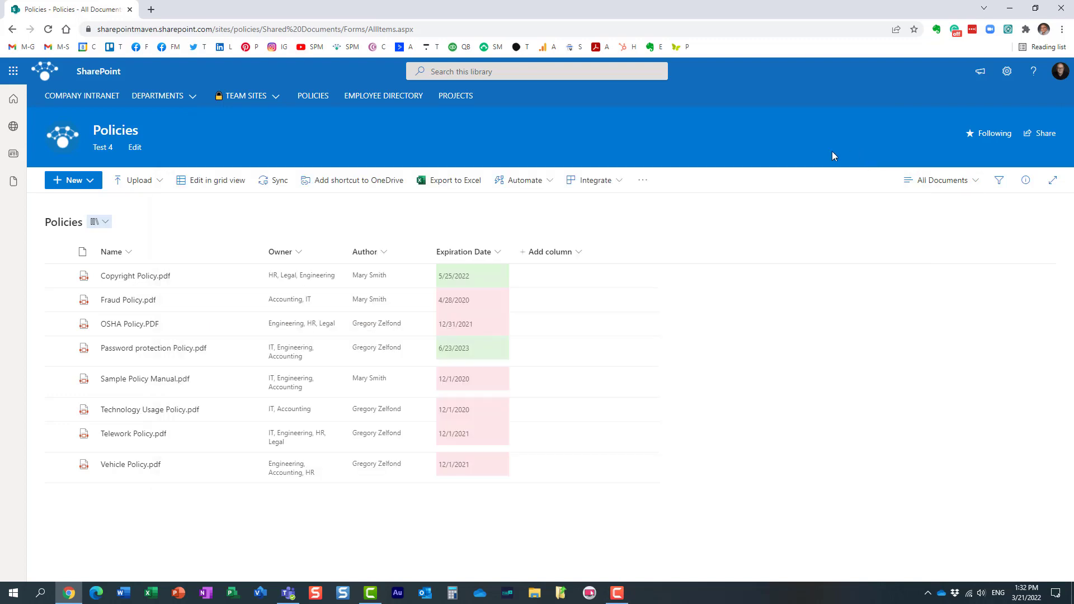
pyautogui.moveTo(597, 220)
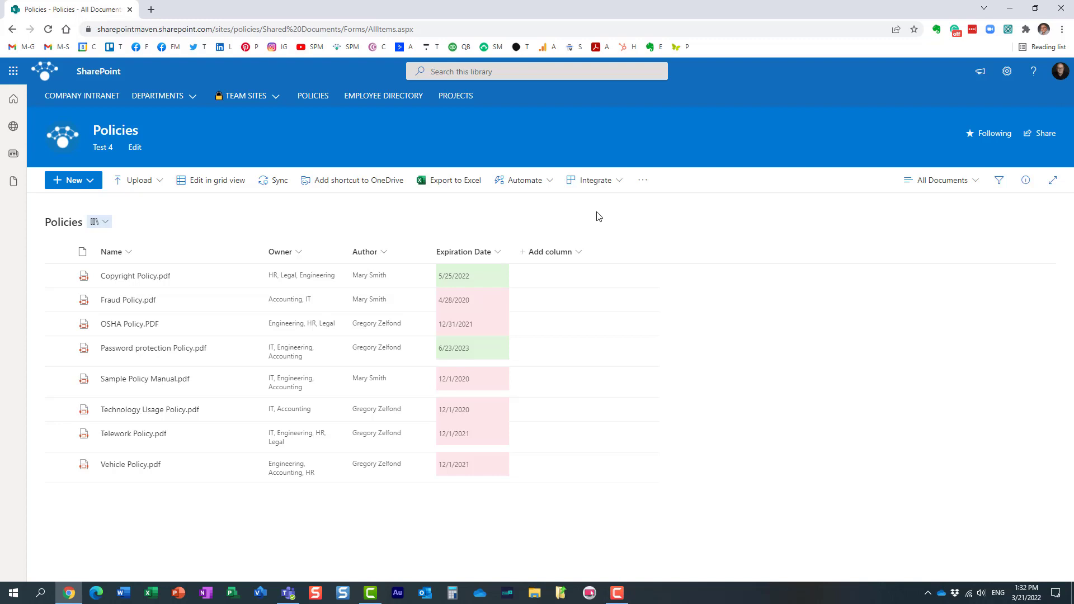
# Step: Show the Automate menu with its reminder and rule options
pyautogui.click(522, 180)
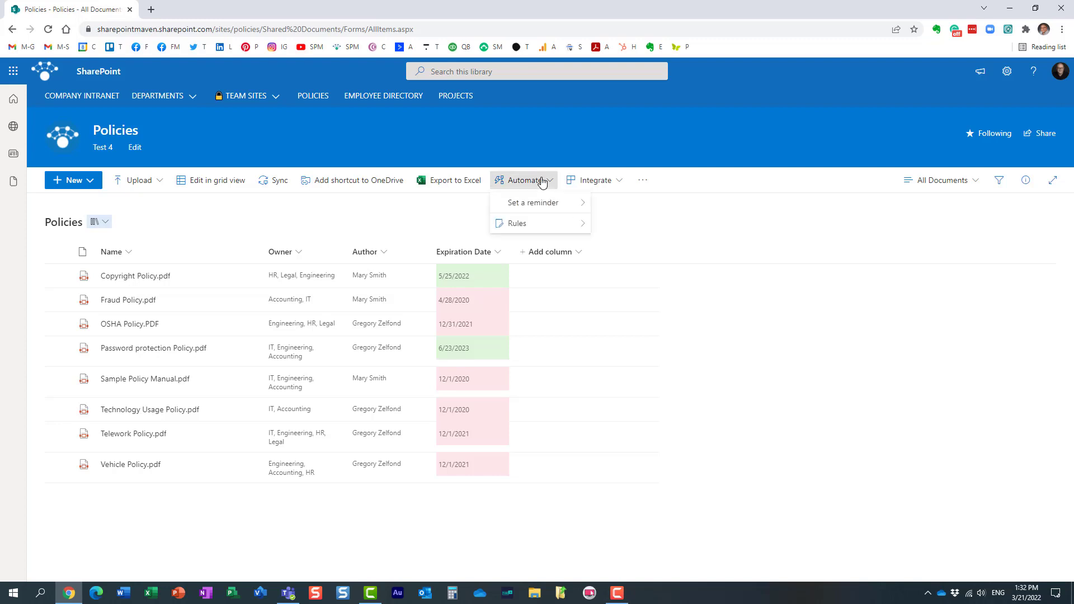
pyautogui.moveTo(514, 223)
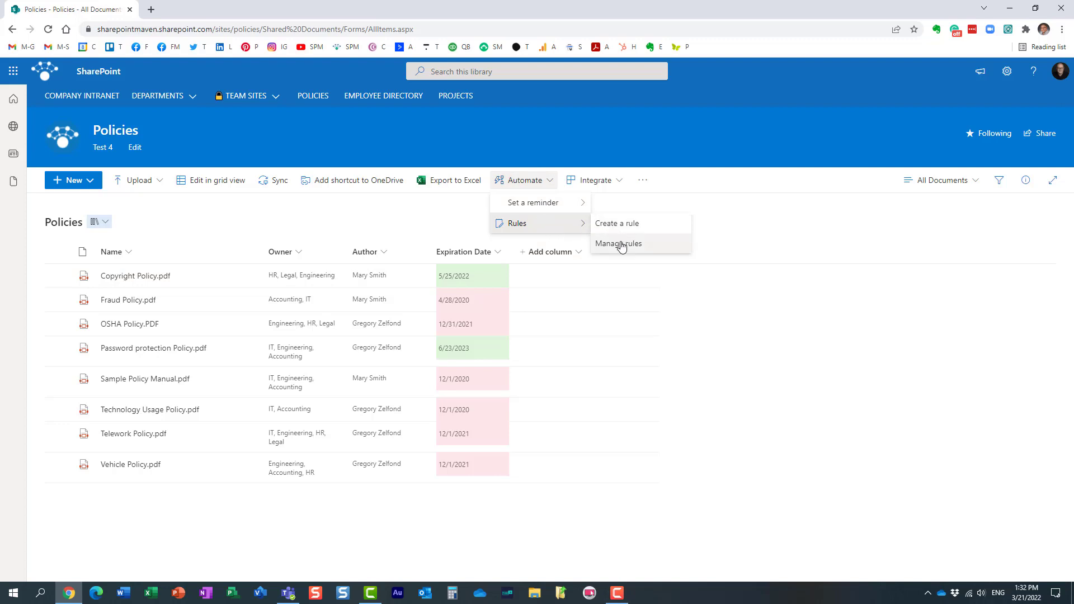
# Step: In Manage rules, switch both rules Off and open the new-file rule for editing
pyautogui.click(618, 244)
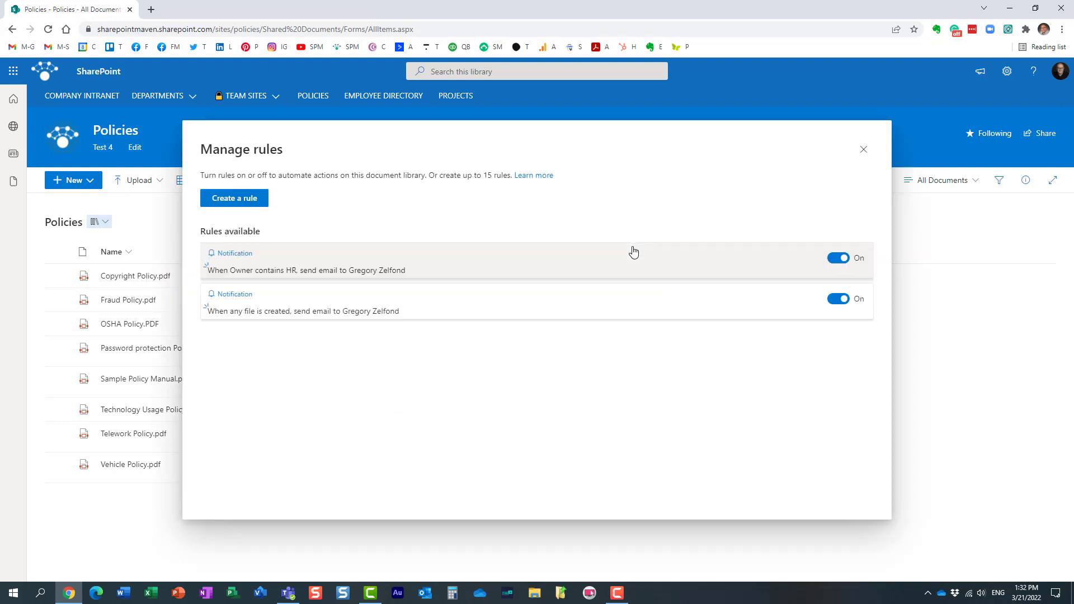
pyautogui.moveTo(294, 311)
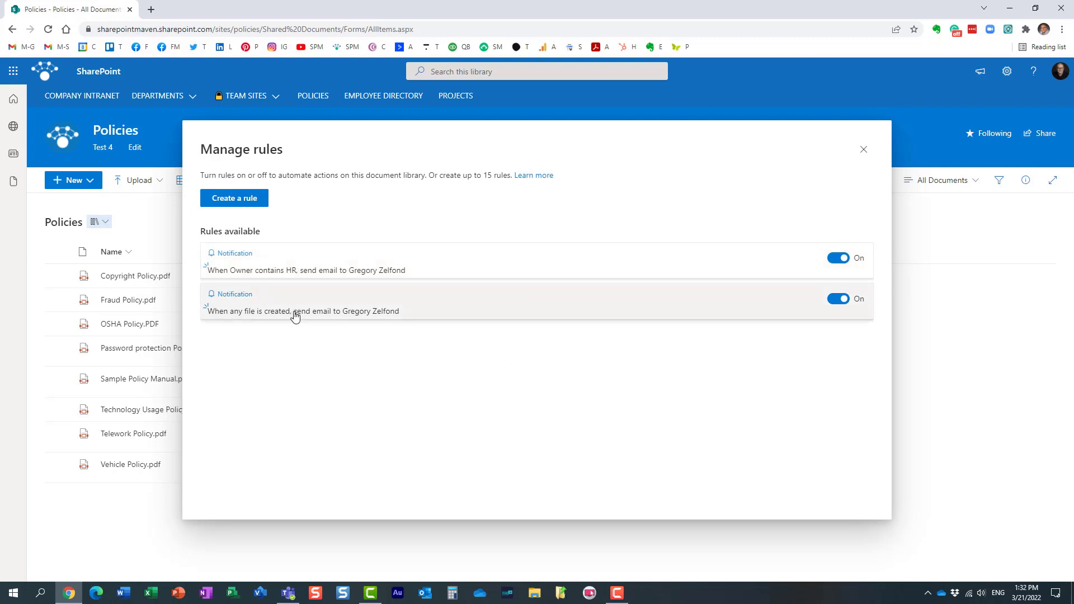
pyautogui.click(836, 299)
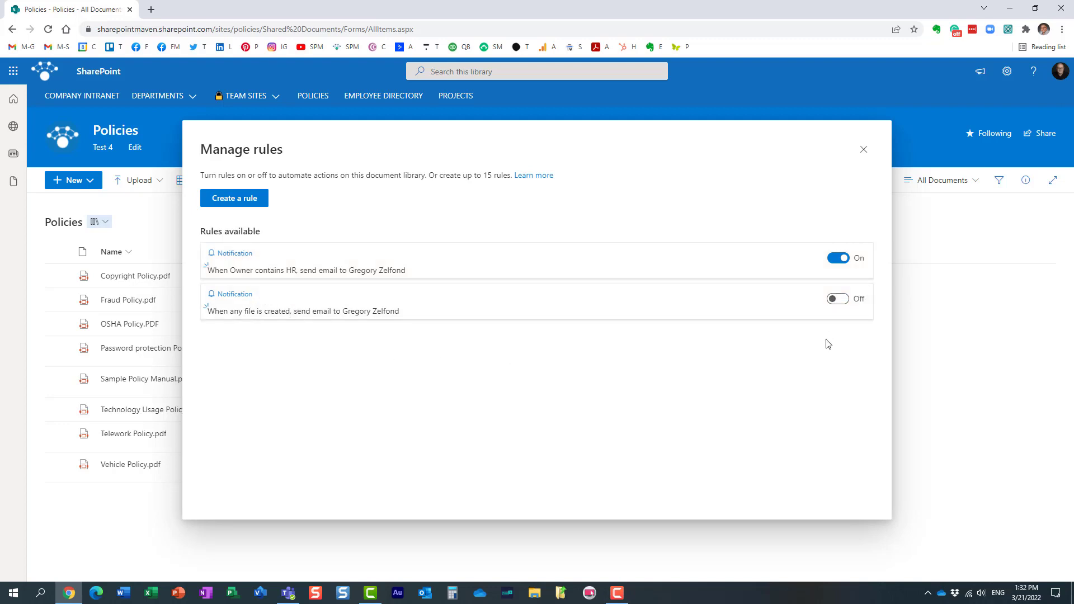
pyautogui.click(837, 259)
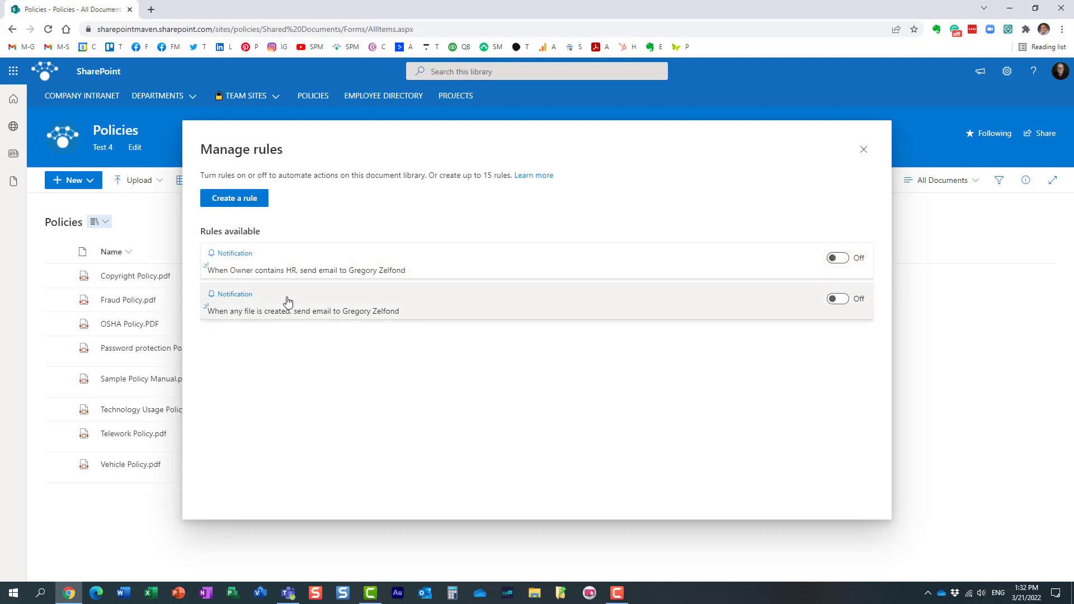
pyautogui.click(301, 309)
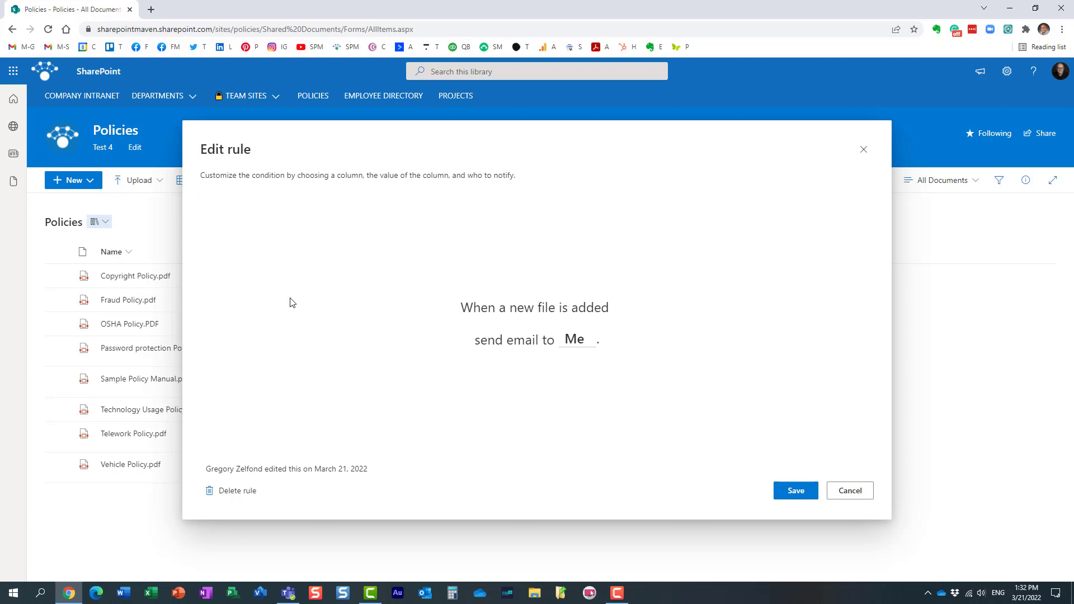
# Step: Delete the 'When any file is created' rule and close Manage rules
pyautogui.click(849, 490)
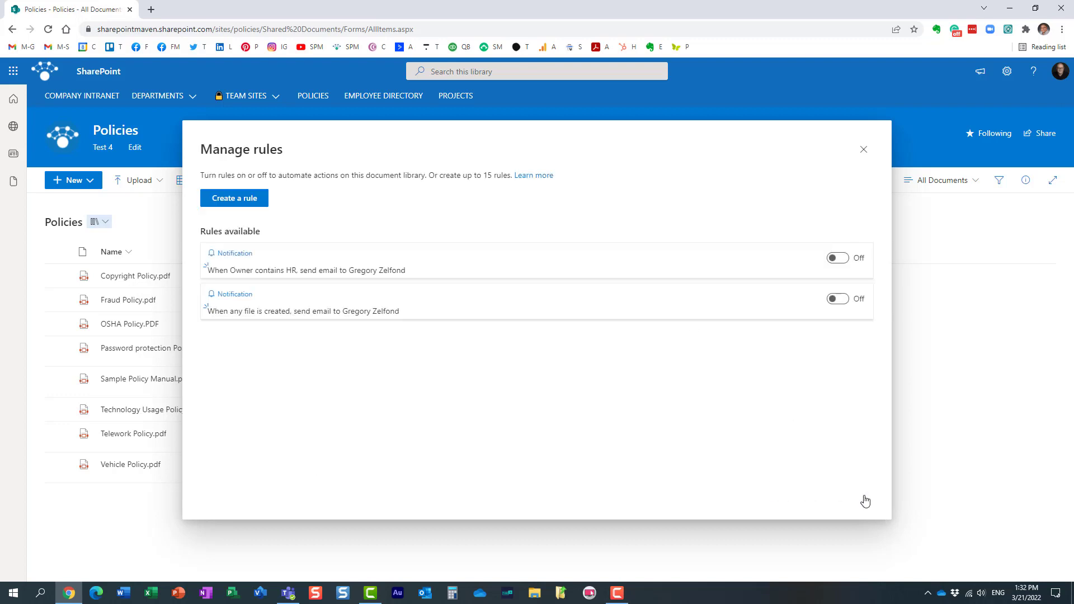
pyautogui.moveTo(333, 300)
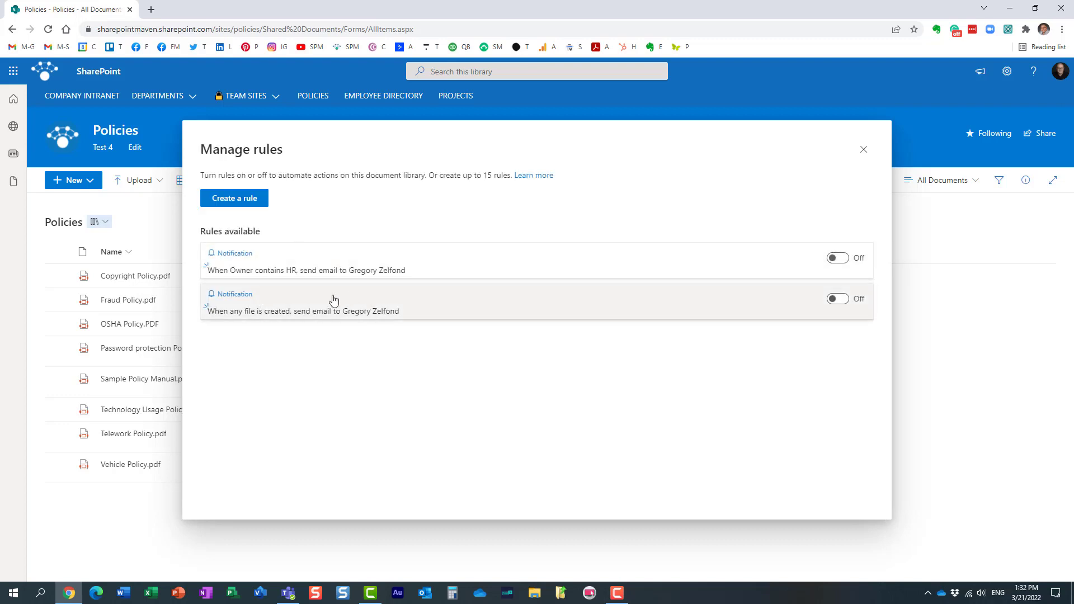
pyautogui.click(307, 311)
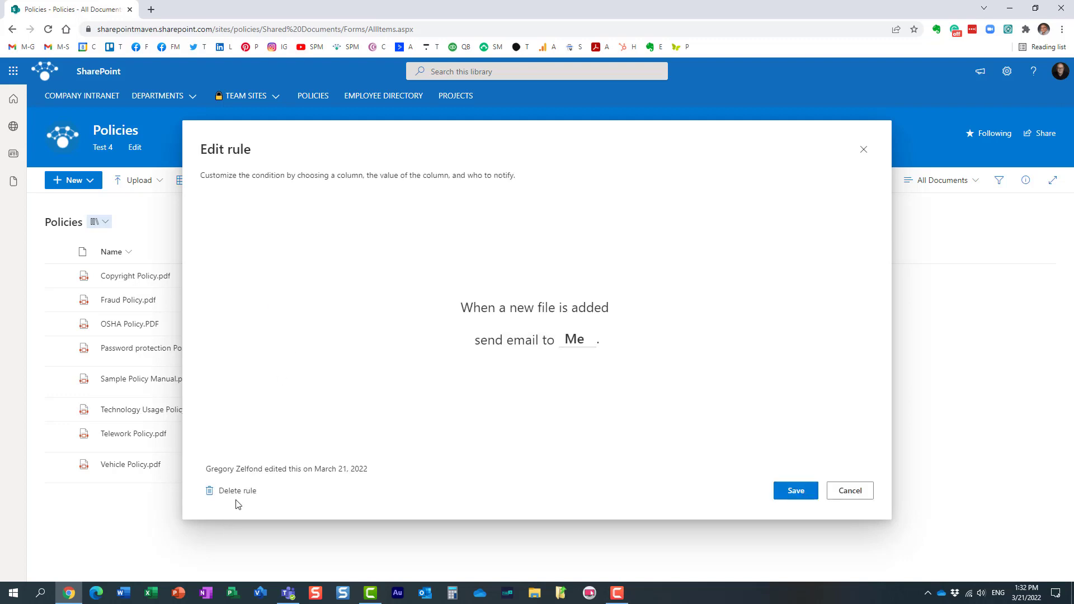
pyautogui.click(849, 490)
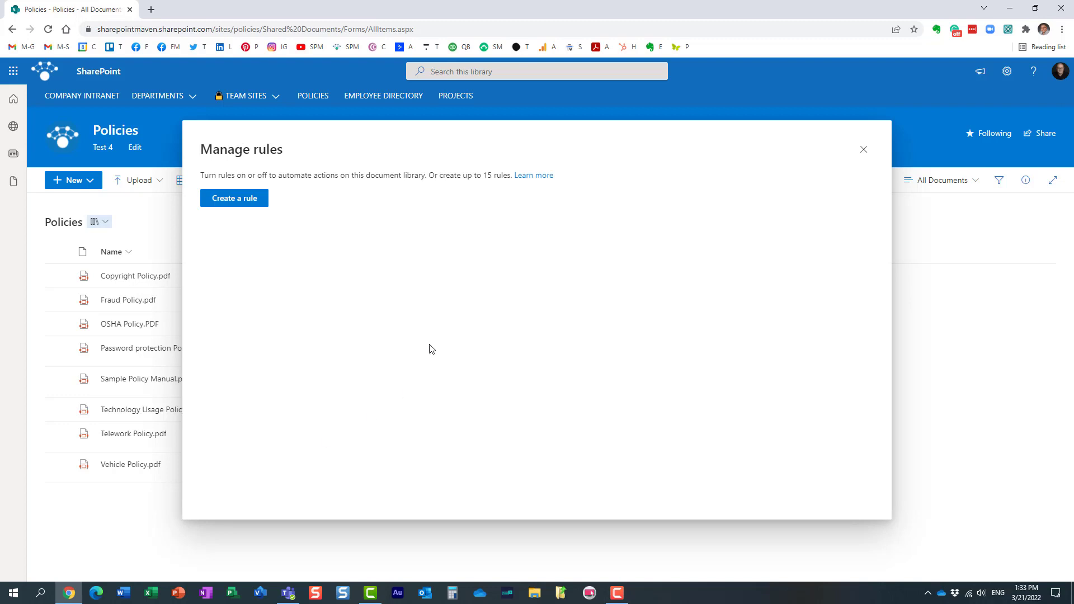
pyautogui.click(863, 149)
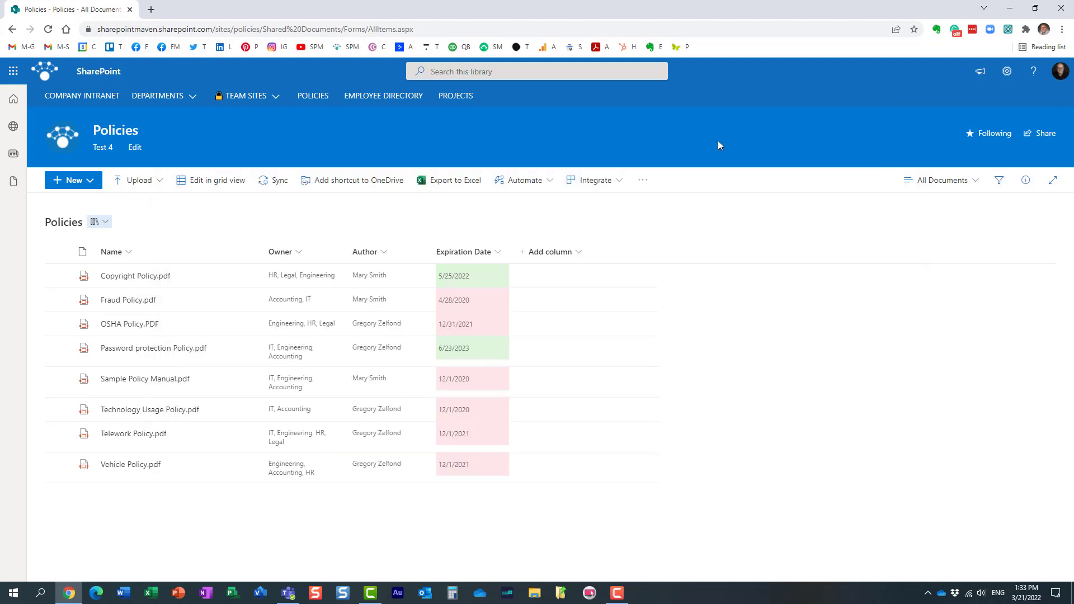
pyautogui.moveTo(715, 152)
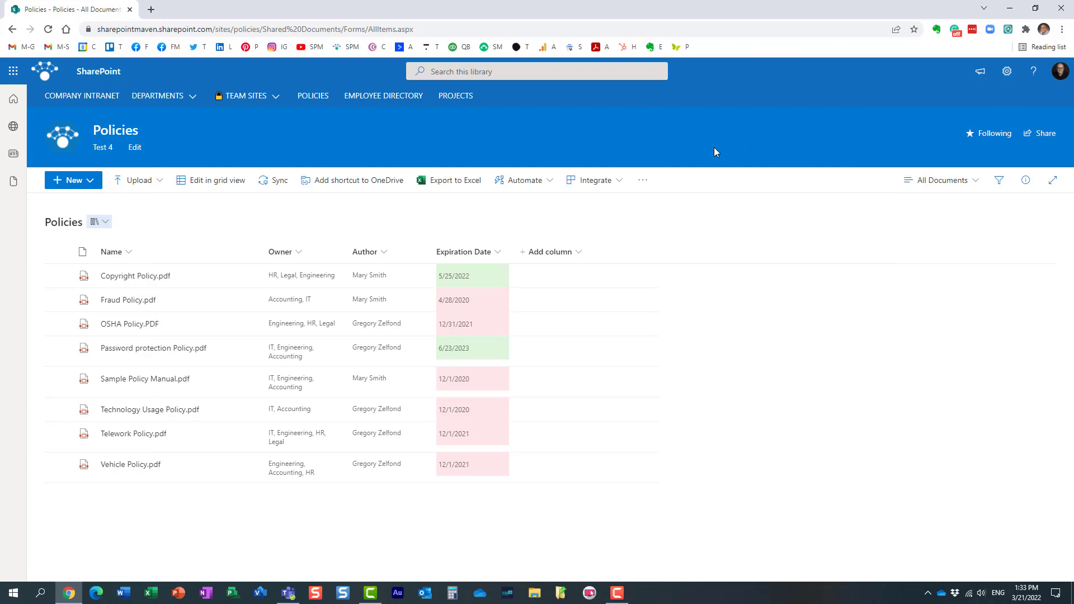
pyautogui.moveTo(706, 133)
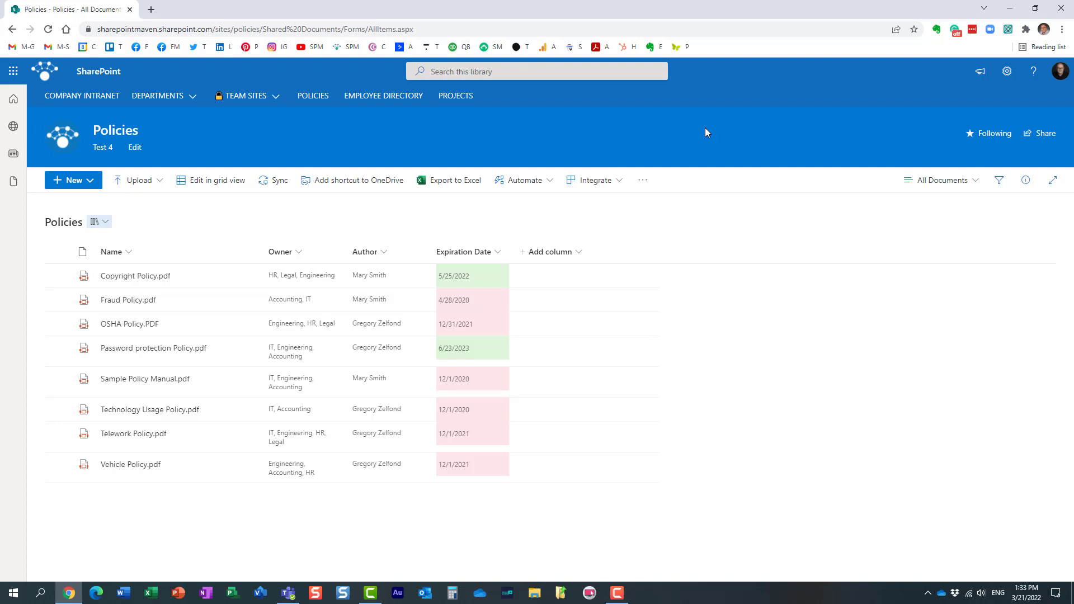
pyautogui.moveTo(638, 139)
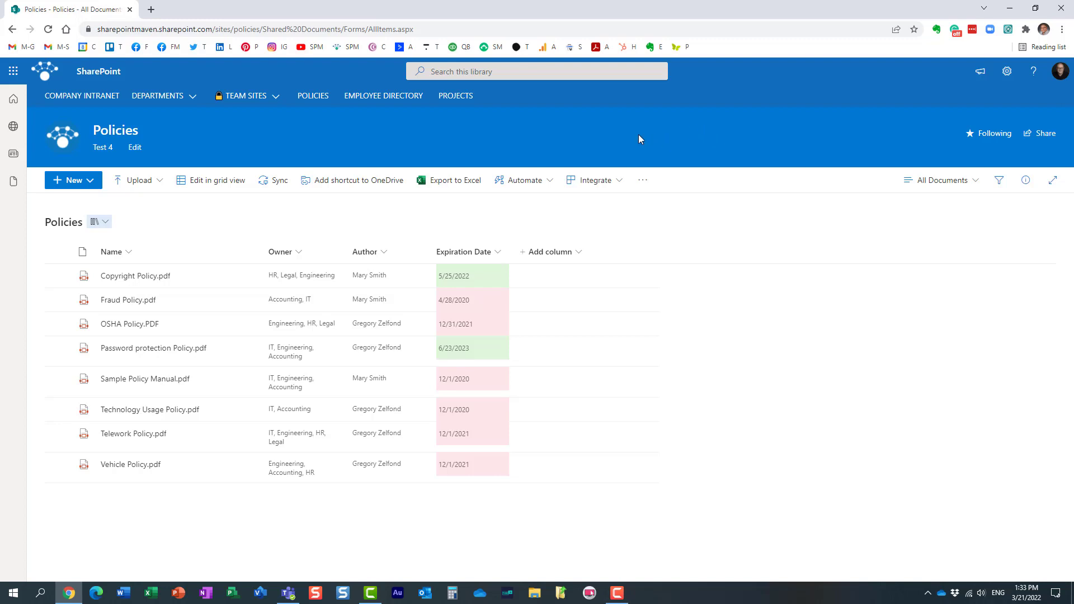